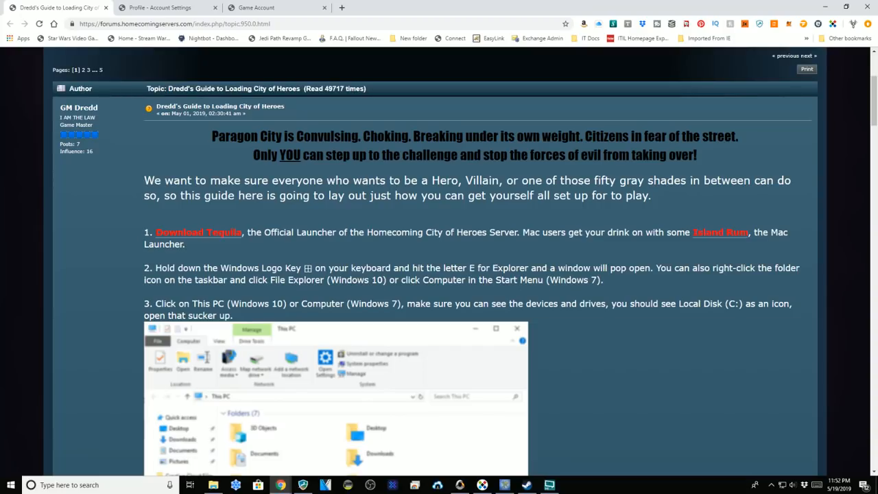
{"action": "mouse_move", "coordinate": [622, 224]}
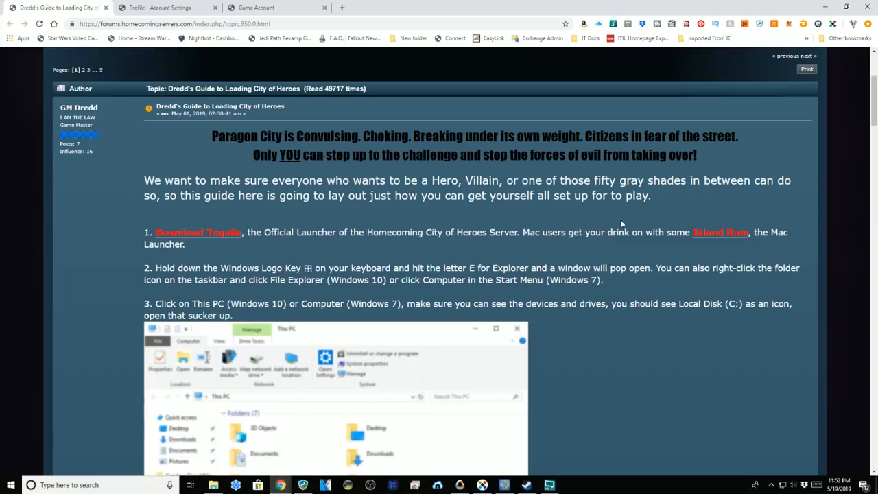
{"action": "mouse_move", "coordinate": [607, 219]}
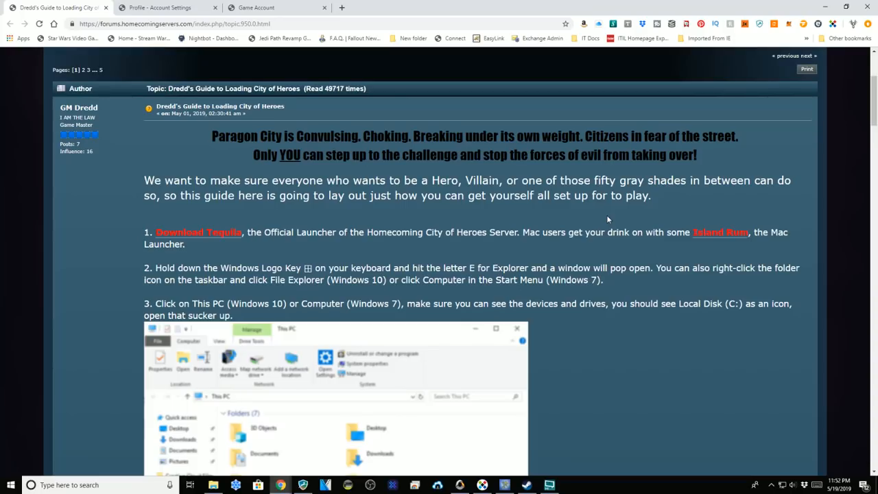
{"action": "mouse_move", "coordinate": [493, 195]}
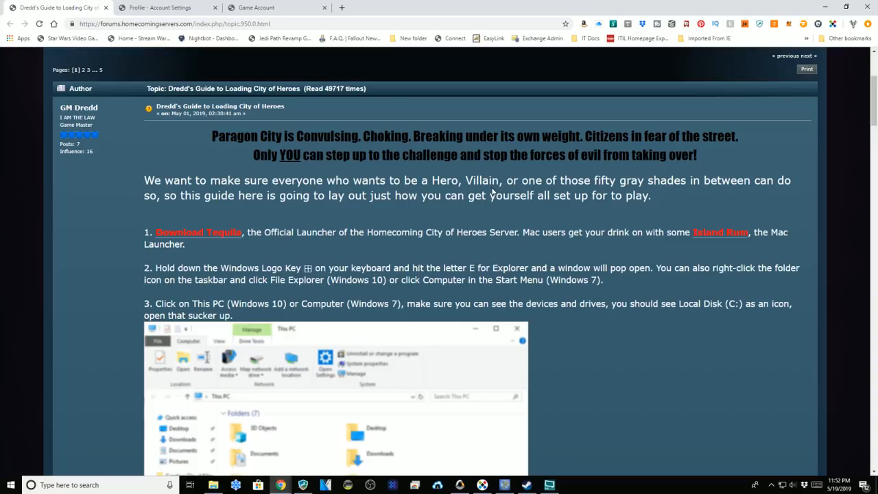
{"action": "mouse_move", "coordinate": [447, 206]}
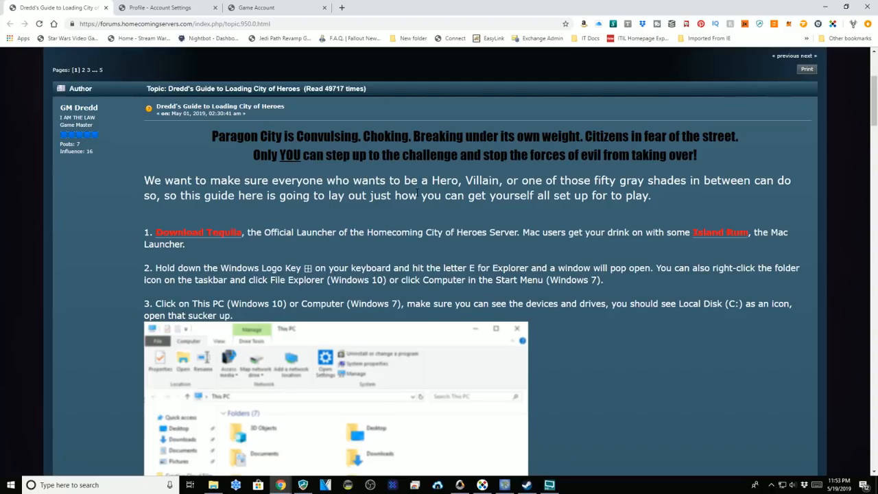
{"action": "mouse_move", "coordinate": [222, 294]}
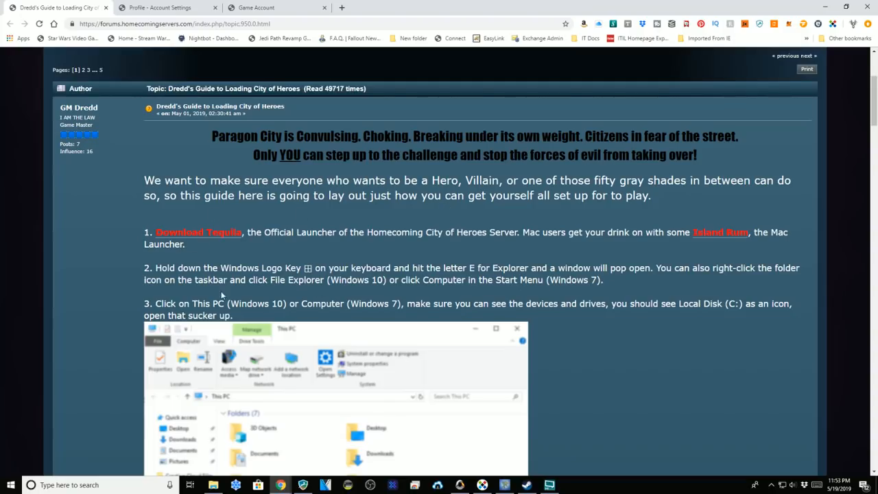
- Scroll Dredd's guide down to step 4, 'Make a new folder… Name it CoH'
{"action": "scroll", "scroll_direction": "down", "scroll_amount": 3}
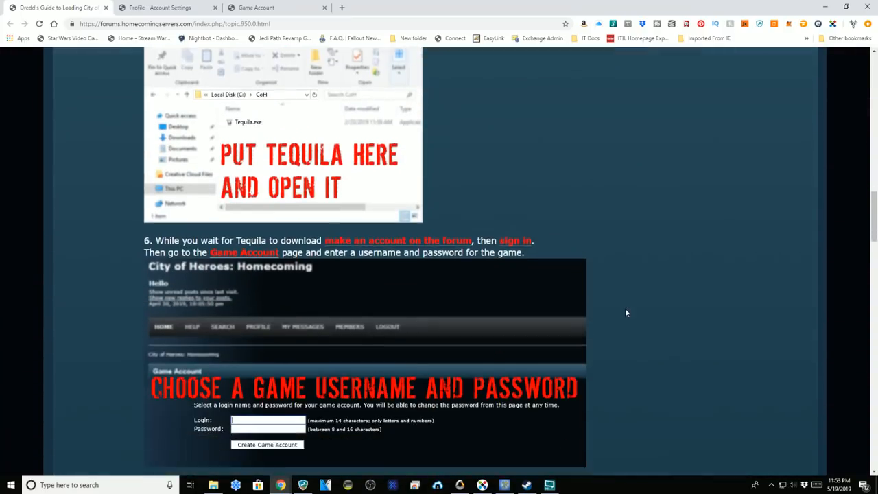
{"action": "scroll", "scroll_direction": "down", "scroll_amount": 3}
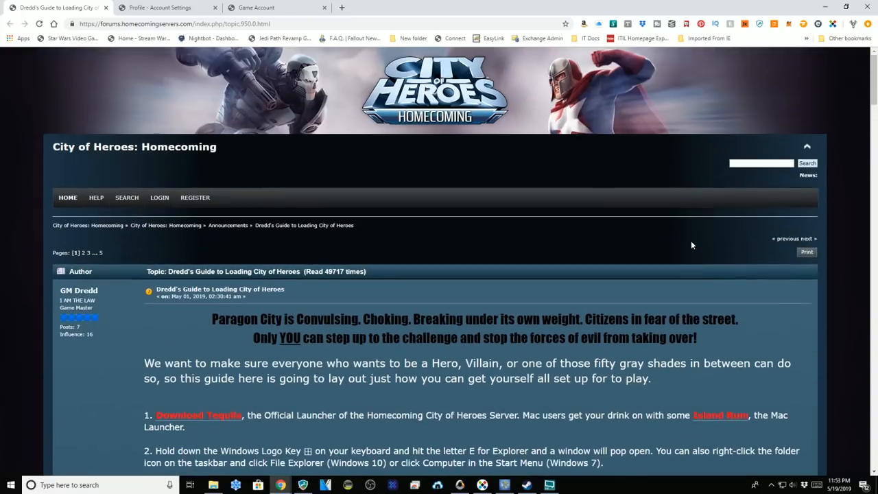
{"action": "scroll", "scroll_direction": "down", "scroll_amount": 3}
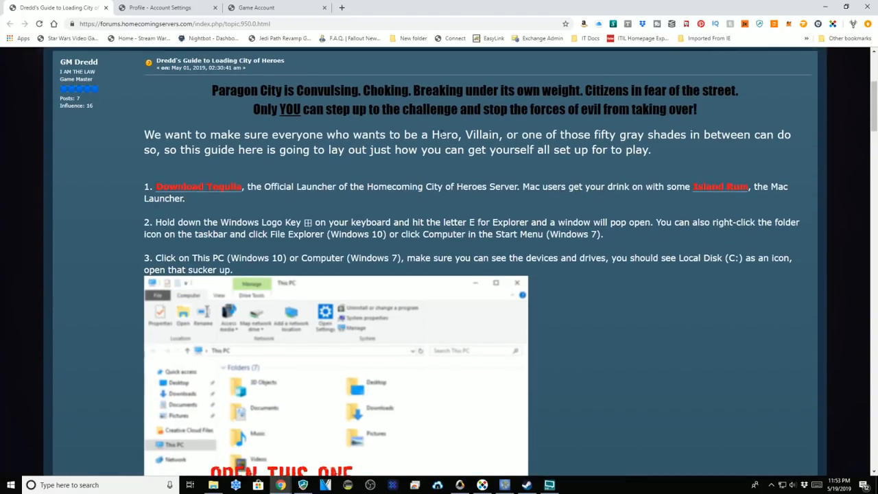
{"action": "mouse_move", "coordinate": [217, 194]}
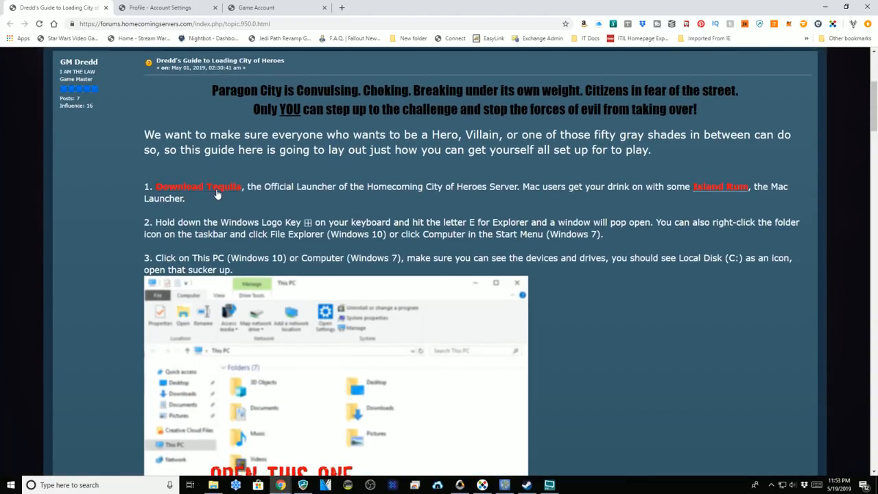
{"action": "mouse_move", "coordinate": [605, 195]}
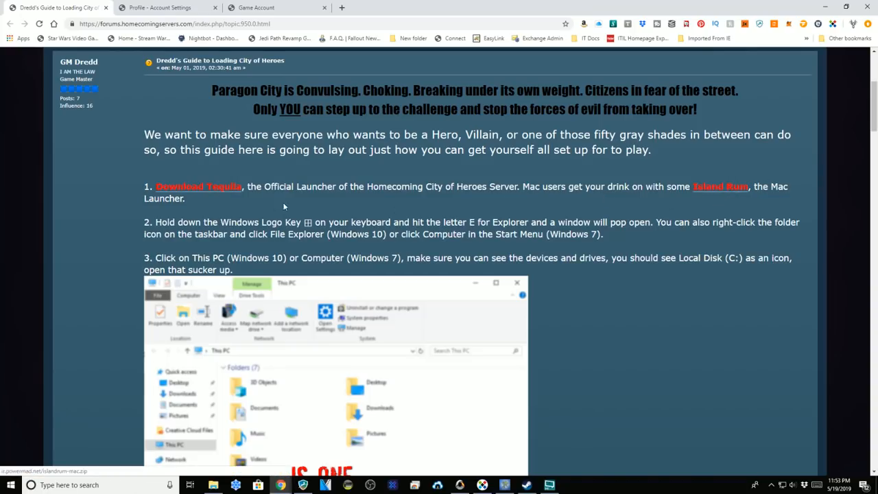
{"action": "scroll", "scroll_direction": "down", "scroll_amount": 3}
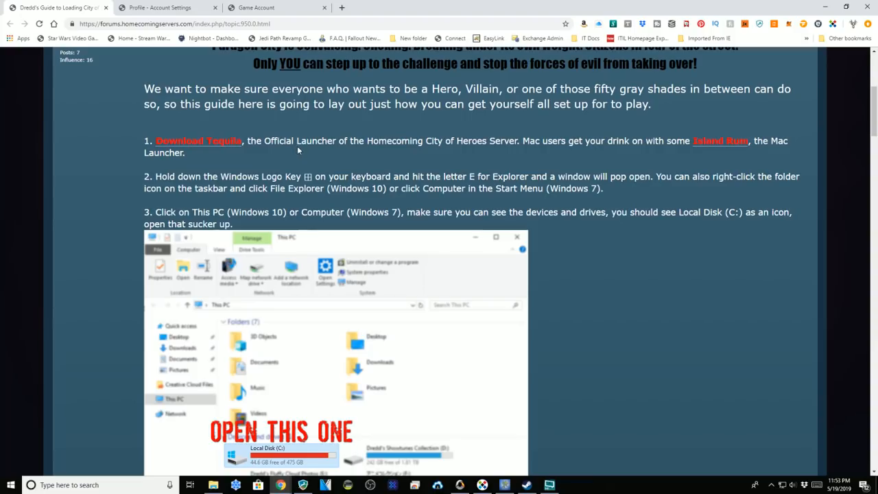
{"action": "mouse_move", "coordinate": [466, 144]}
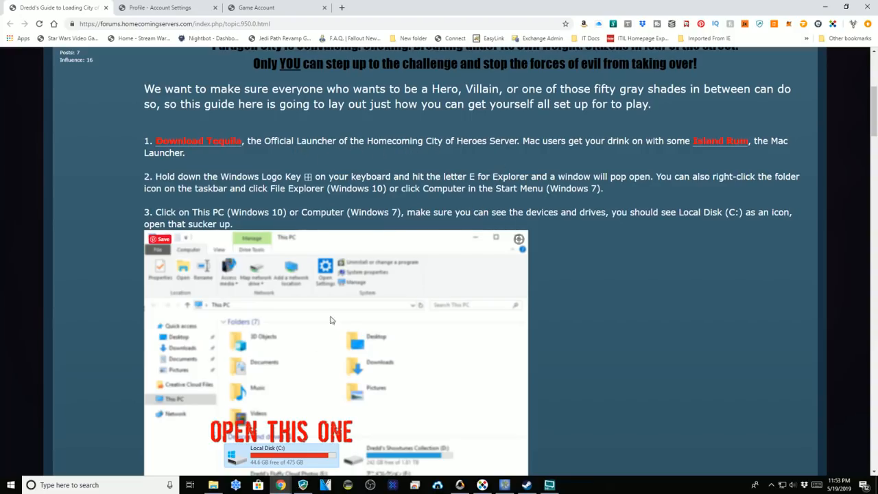
{"action": "mouse_move", "coordinate": [348, 174]}
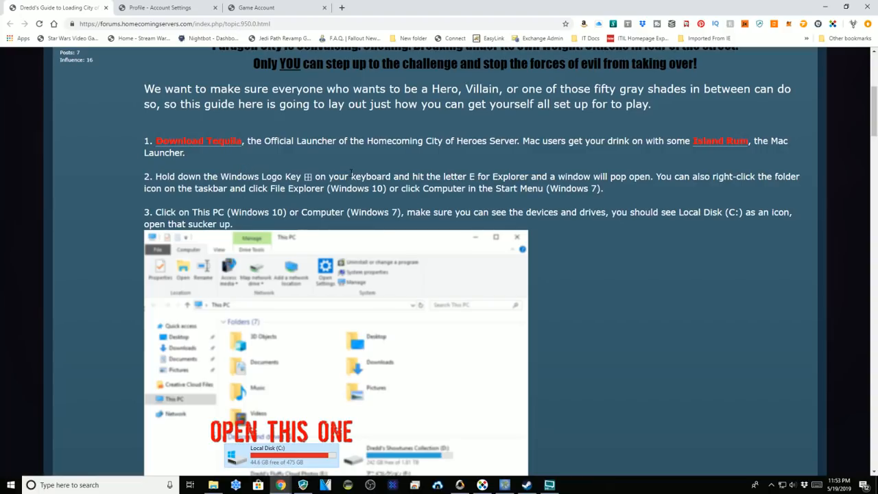
{"action": "mouse_move", "coordinate": [228, 205]}
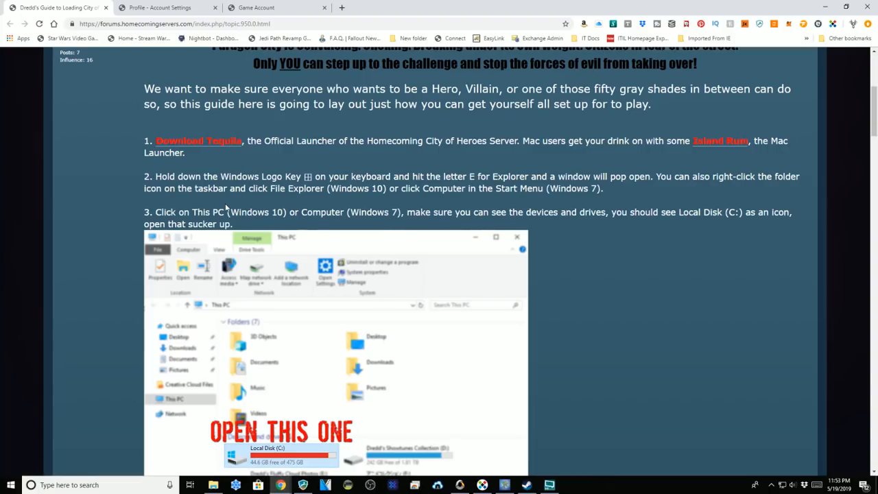
{"action": "scroll", "scroll_direction": "down", "scroll_amount": 3}
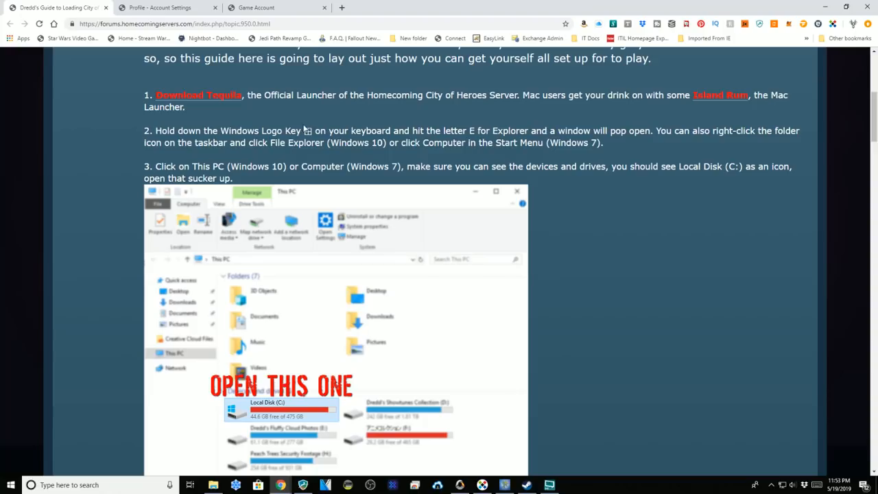
{"action": "mouse_move", "coordinate": [398, 157]}
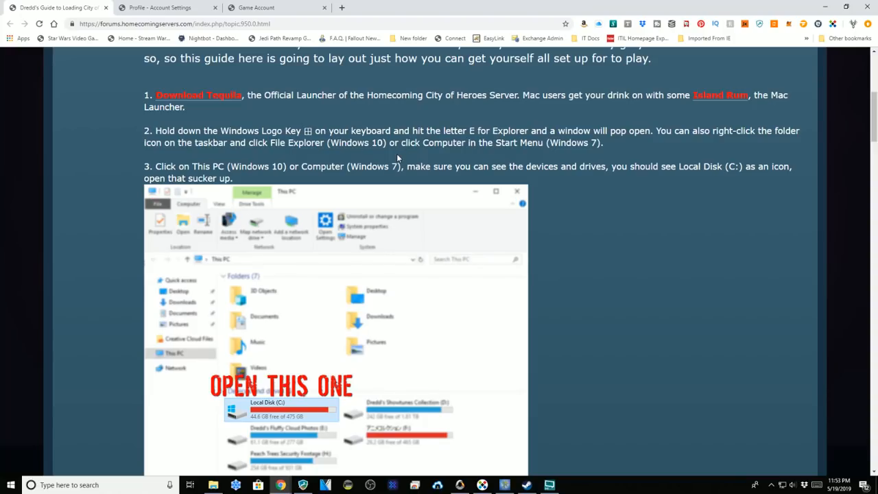
{"action": "scroll", "scroll_direction": "down", "scroll_amount": 3}
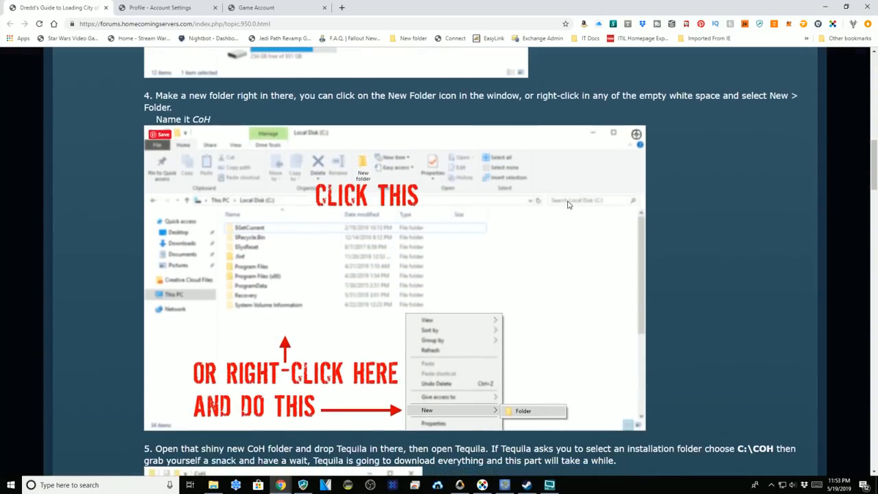
- Scroll to reach the CoH folder on Local Disk (C:) holding tequila.exe
{"action": "scroll", "scroll_direction": "down", "scroll_amount": 3}
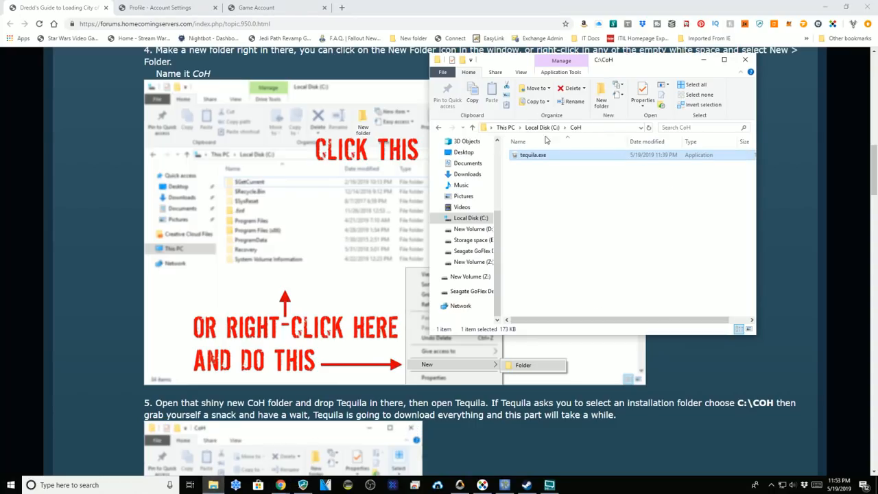
{"action": "mouse_move", "coordinate": [539, 163]}
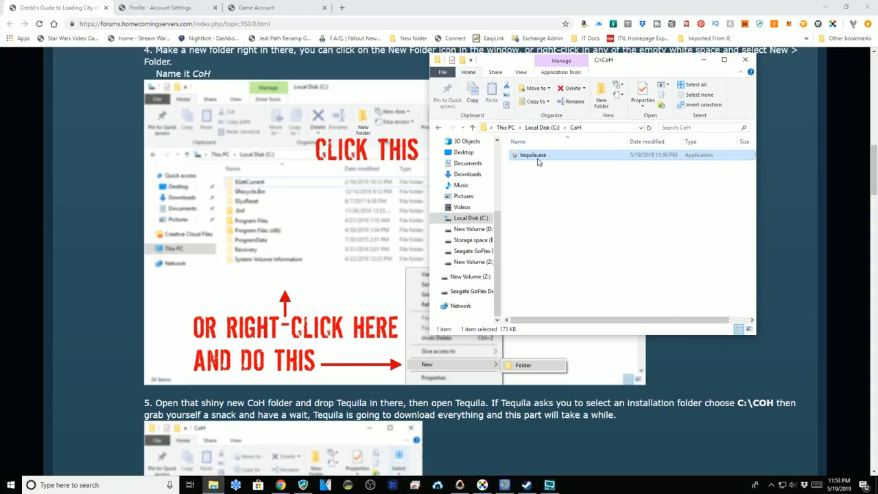
{"action": "mouse_move", "coordinate": [538, 156]}
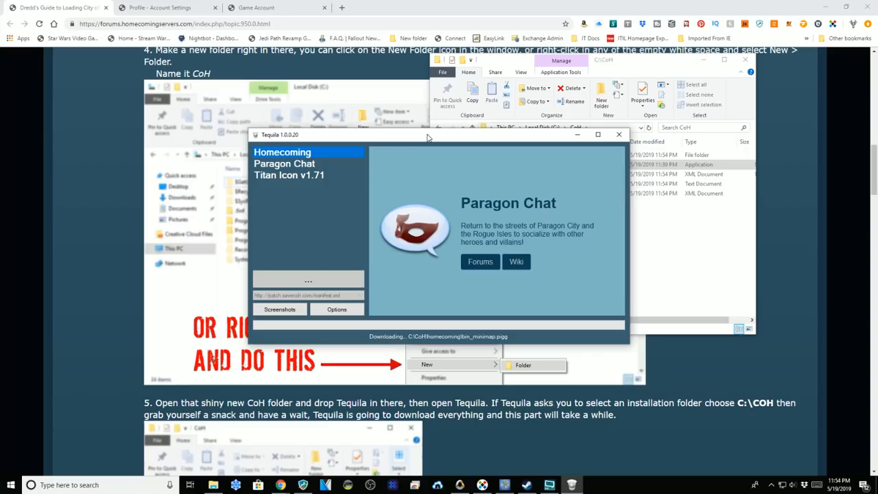
{"action": "mouse_move", "coordinate": [430, 140]}
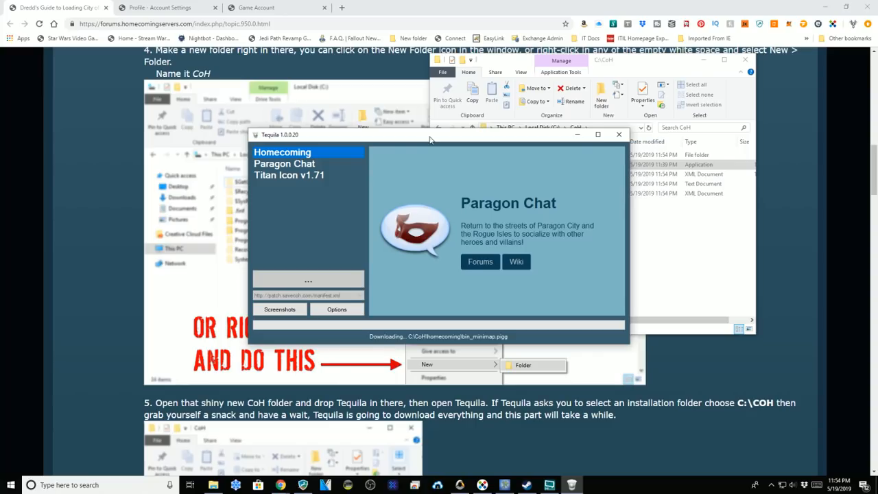
{"action": "mouse_move", "coordinate": [457, 137]}
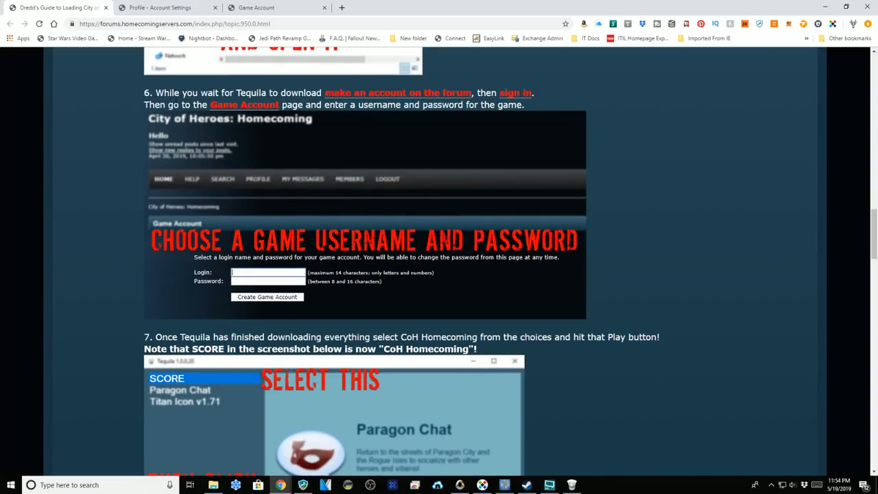
{"action": "mouse_move", "coordinate": [396, 94]}
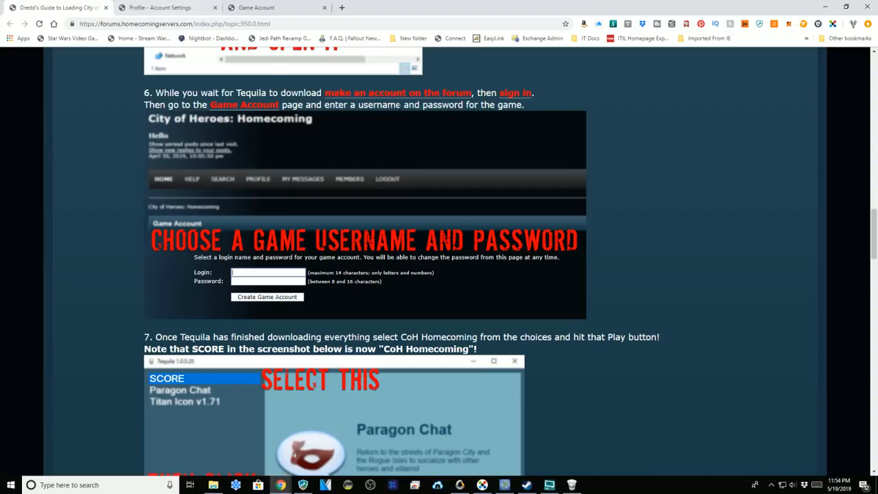
{"action": "mouse_move", "coordinate": [420, 93]}
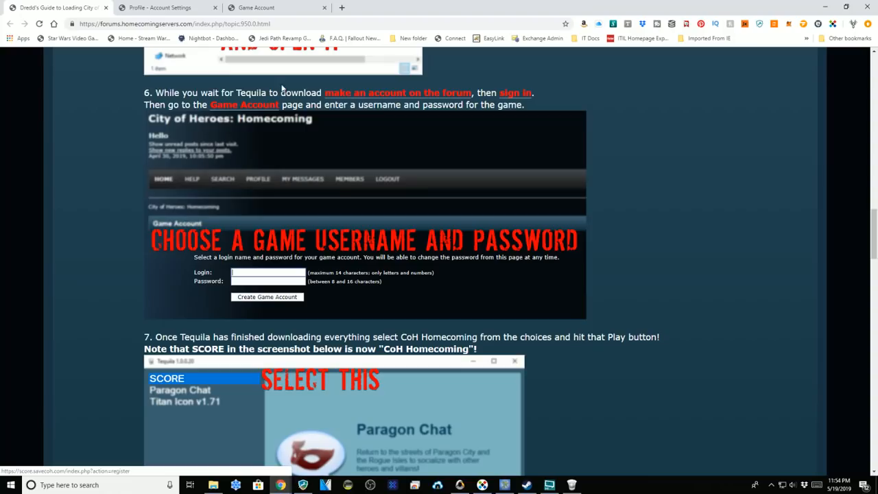
- Open step 6's 'make an account on the forum' link in a new tab
{"action": "right_click", "coordinate": [403, 92]}
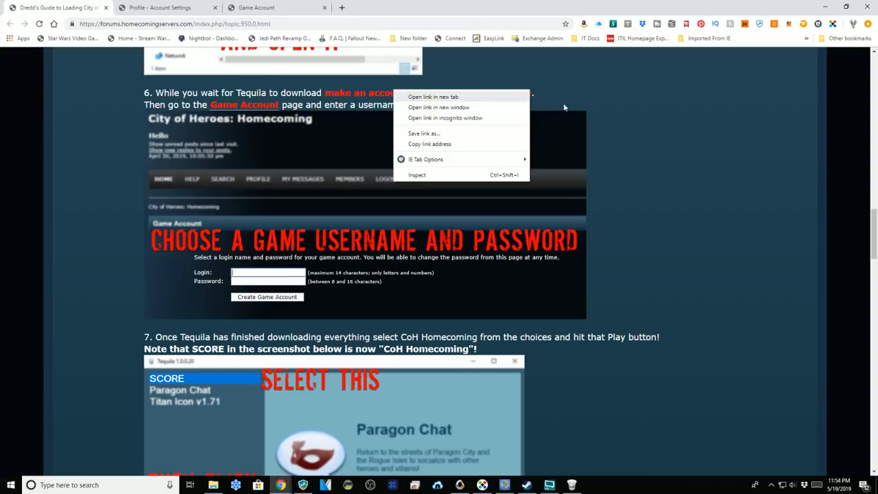
{"action": "left_click", "coordinate": [431, 96]}
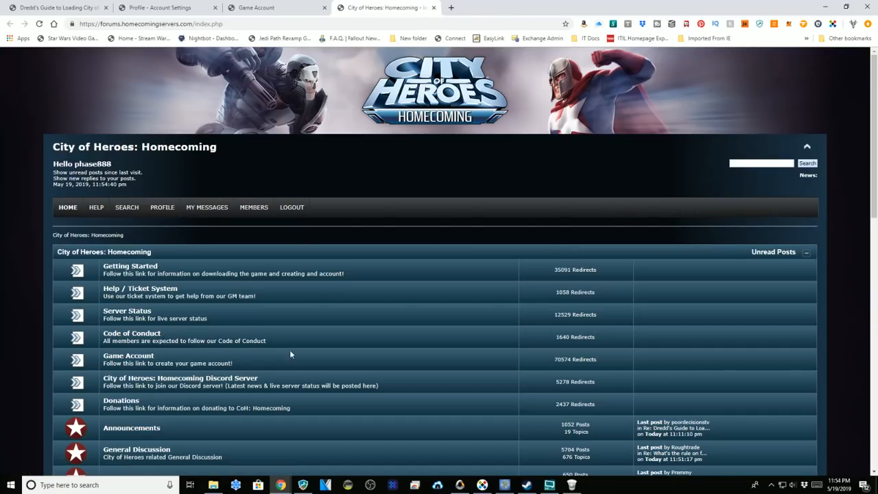
{"action": "mouse_move", "coordinate": [55, 180]}
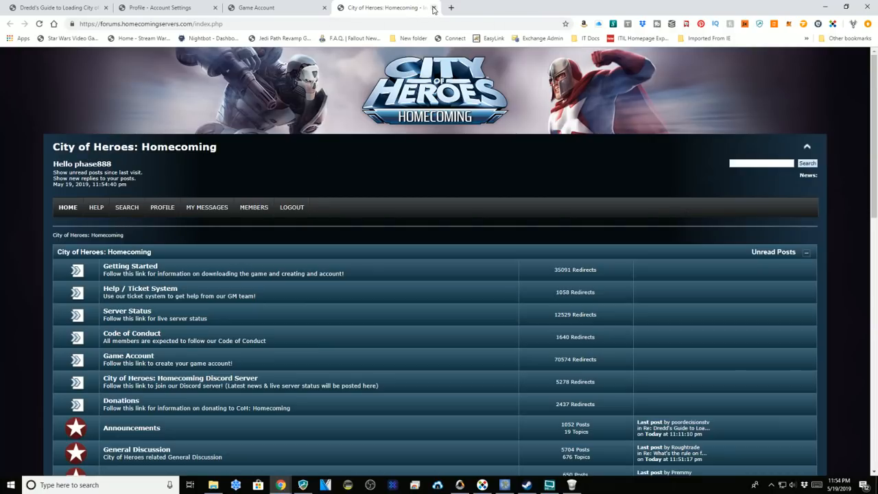
{"action": "mouse_move", "coordinate": [477, 218]}
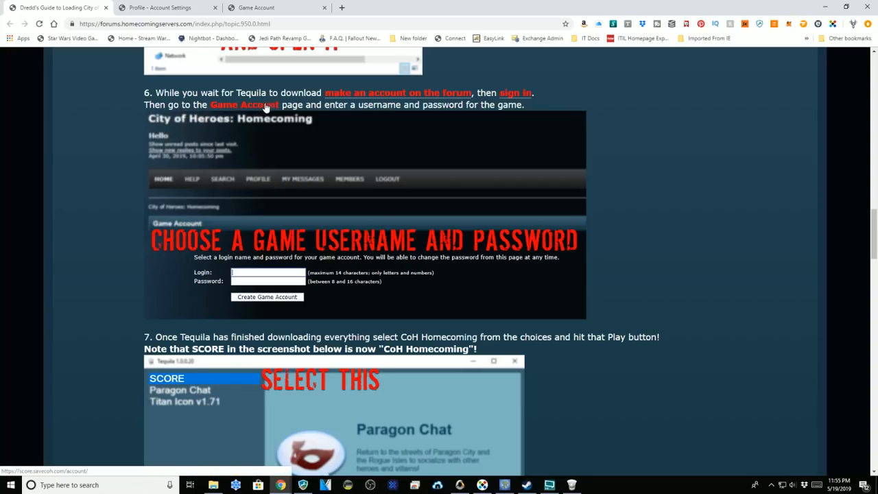
{"action": "mouse_move", "coordinate": [422, 114]}
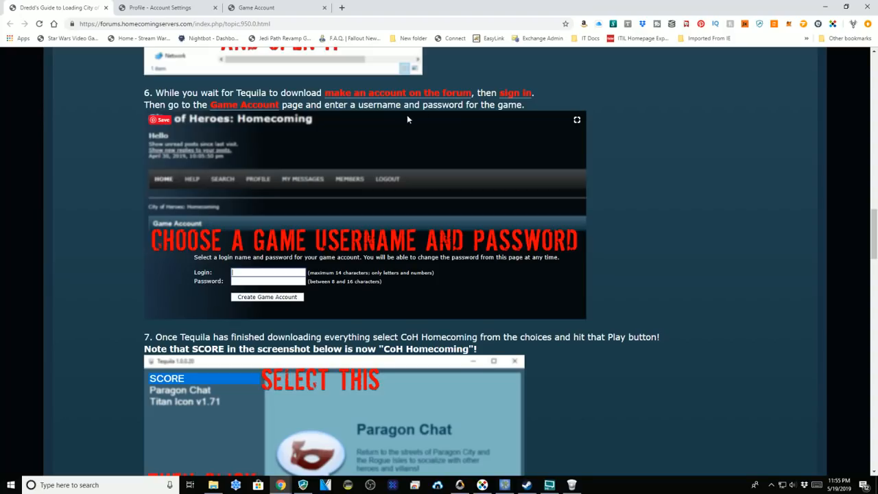
{"action": "mouse_move", "coordinate": [443, 96]}
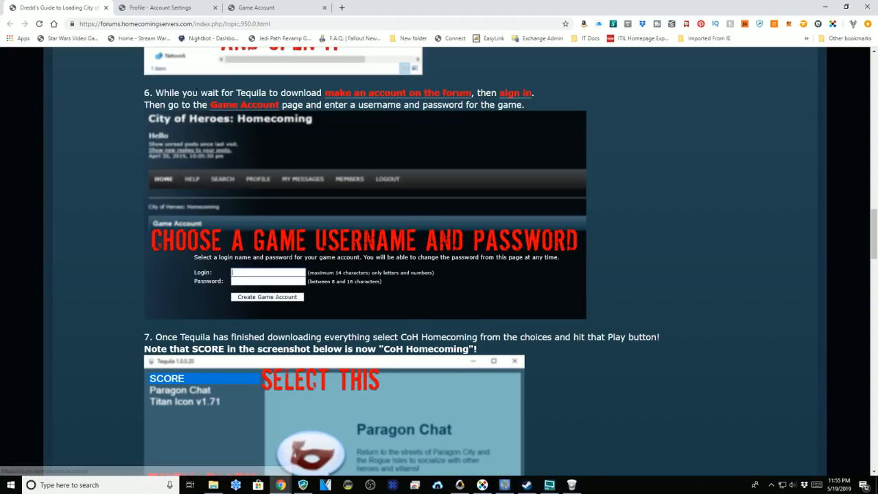
{"action": "mouse_move", "coordinate": [268, 118]}
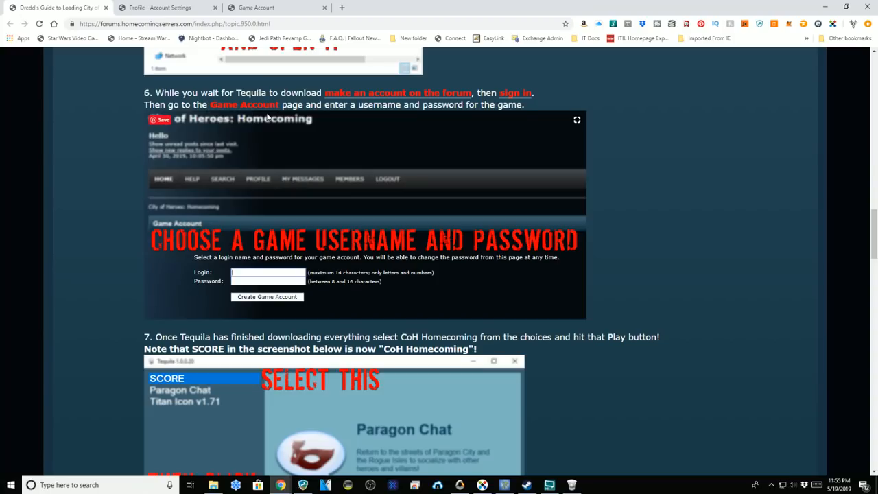
{"action": "mouse_move", "coordinate": [220, 198]}
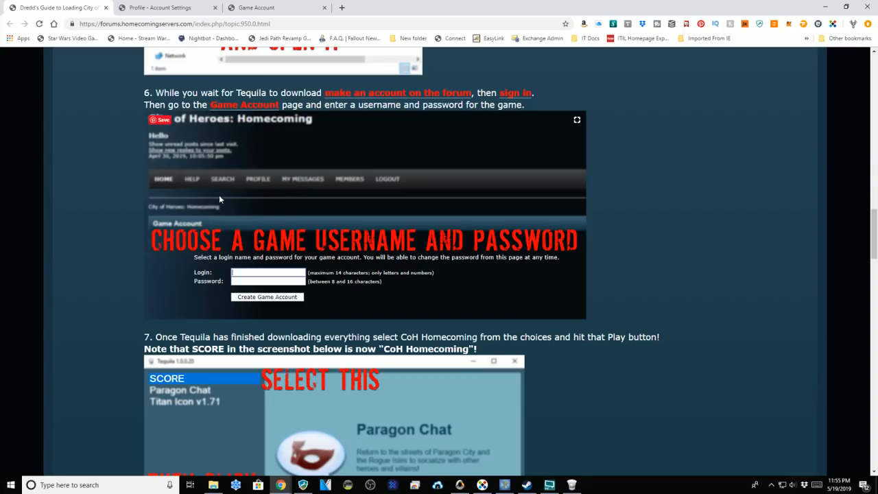
{"action": "mouse_move", "coordinate": [448, 119]}
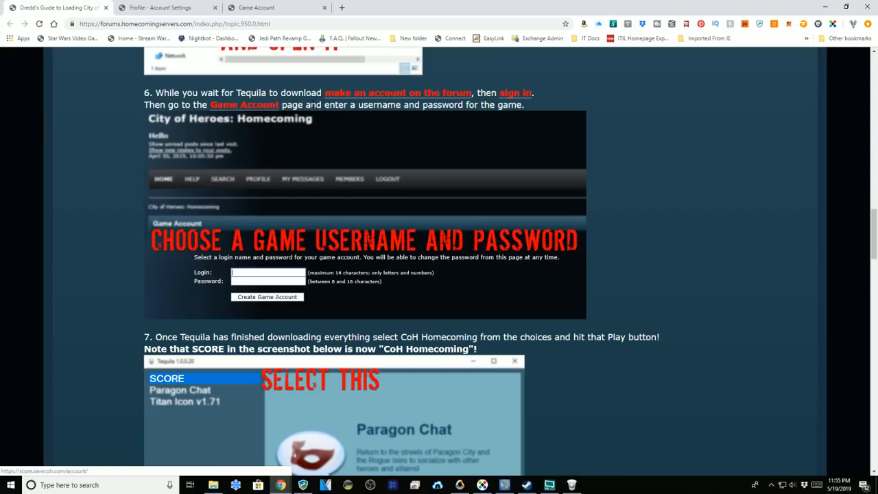
{"action": "scroll", "scroll_direction": "down", "scroll_amount": 3}
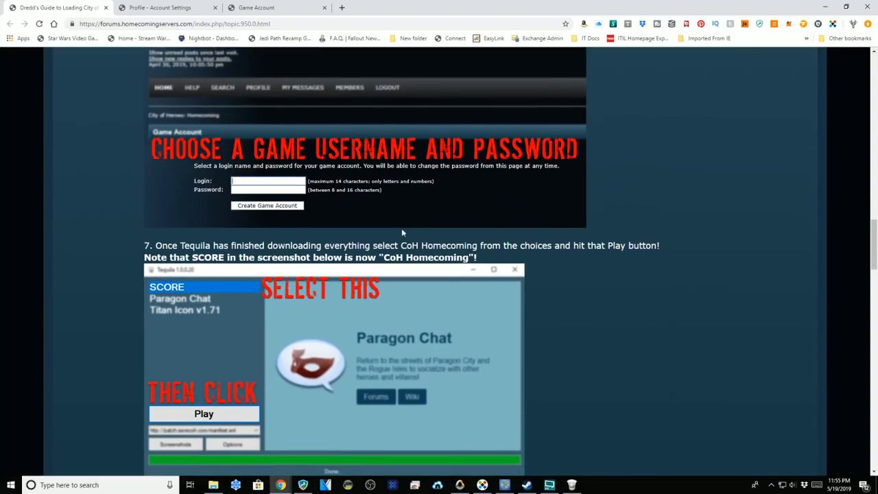
{"action": "mouse_move", "coordinate": [432, 153]}
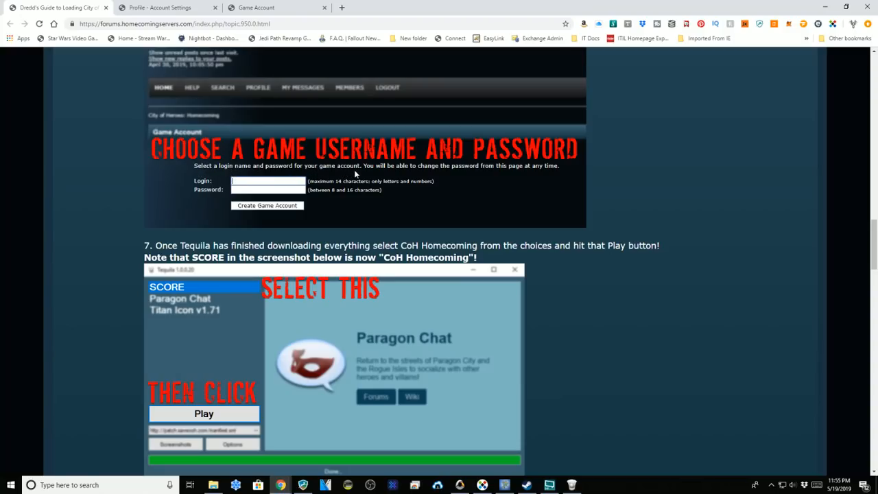
{"action": "mouse_move", "coordinate": [415, 177]}
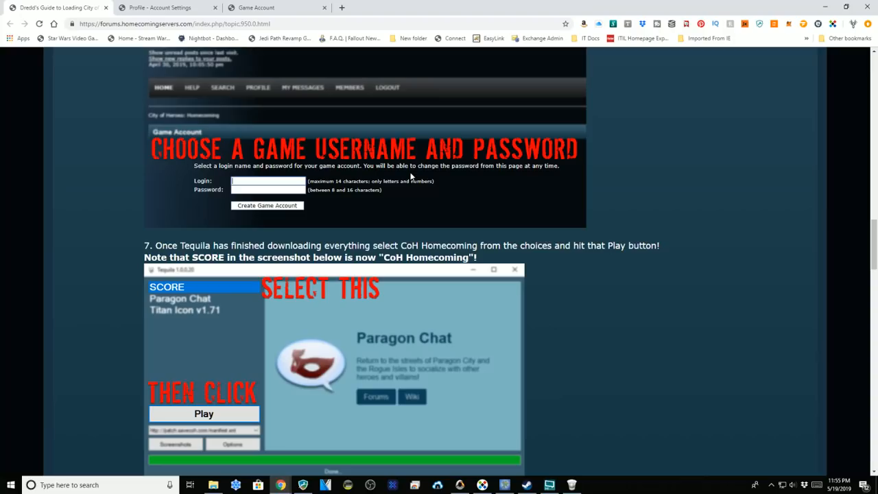
{"action": "mouse_move", "coordinate": [548, 177]}
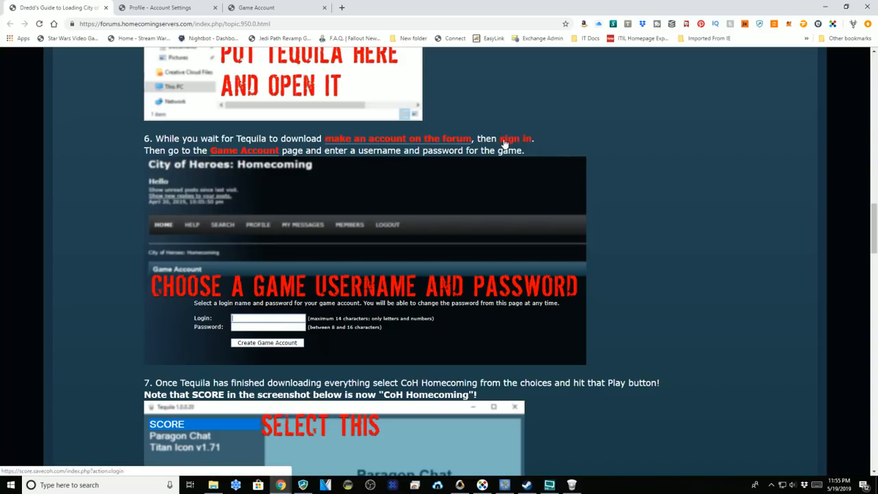
{"action": "mouse_move", "coordinate": [496, 122]}
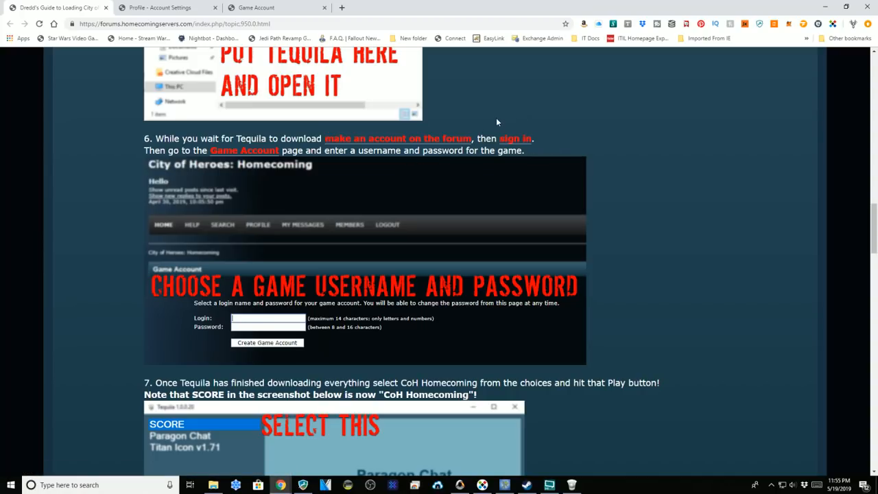
- Review the updated game login on the Game Account tab, scrolling through it
{"action": "left_click", "coordinate": [161, 7]}
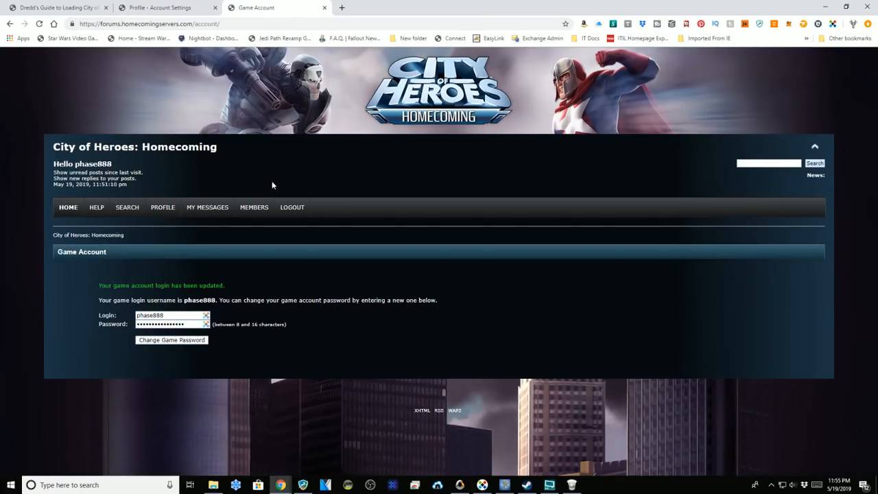
{"action": "mouse_move", "coordinate": [155, 346]}
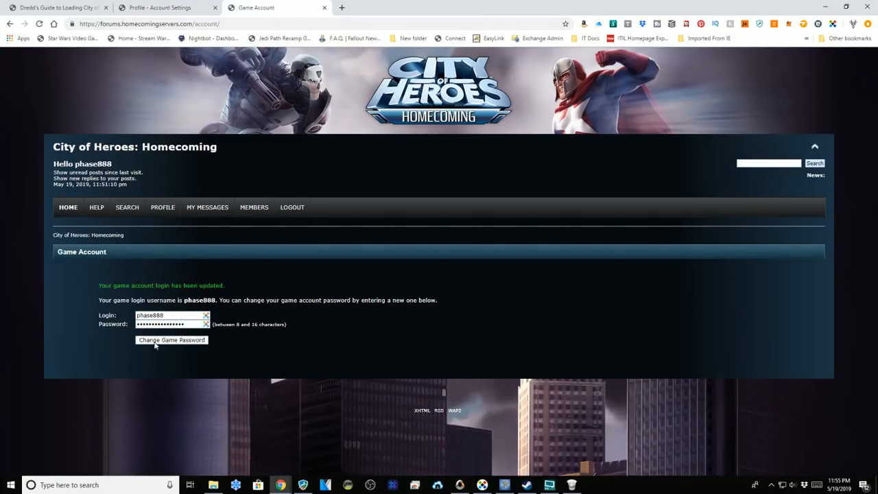
{"action": "mouse_move", "coordinate": [324, 359]}
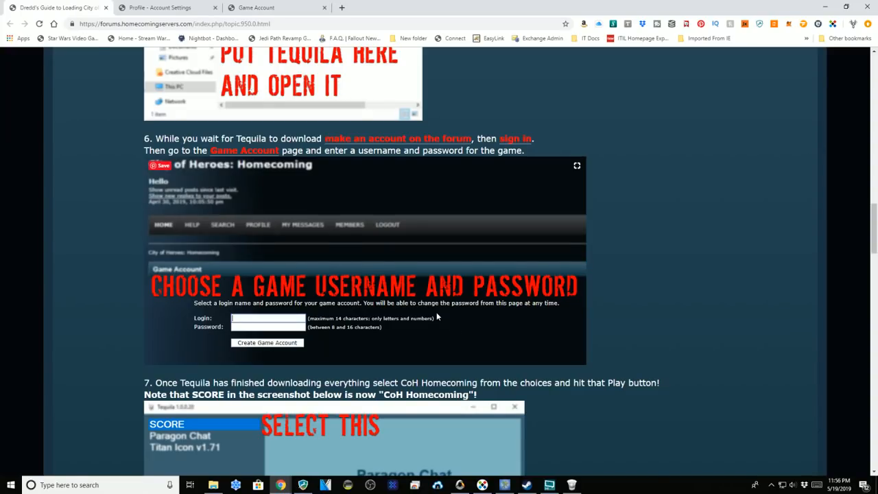
{"action": "scroll", "scroll_direction": "down", "scroll_amount": 3}
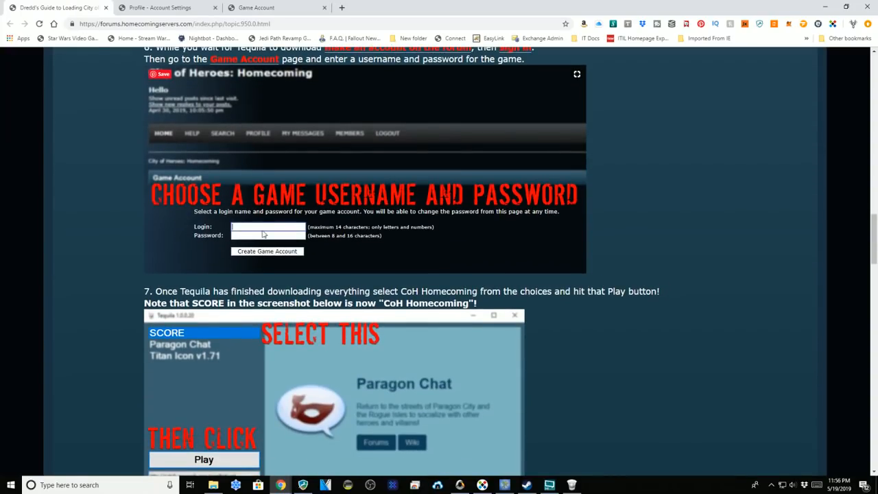
{"action": "scroll", "scroll_direction": "down", "scroll_amount": 3}
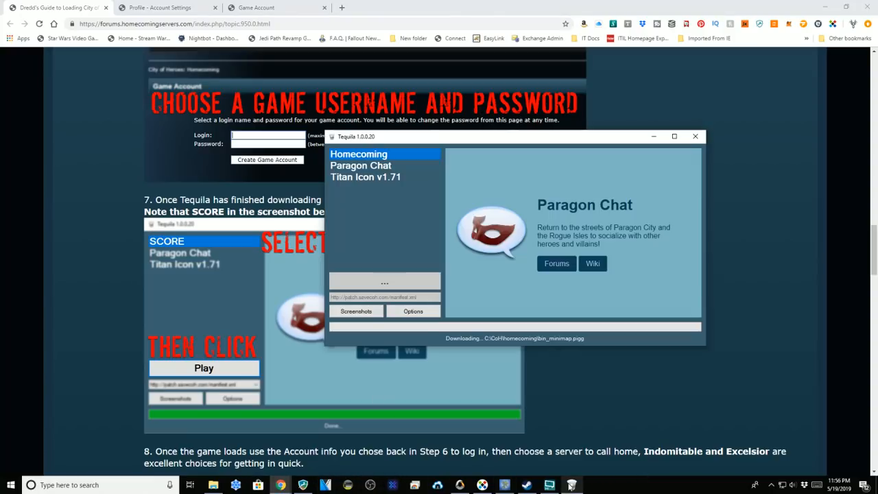
{"action": "mouse_move", "coordinate": [424, 208]}
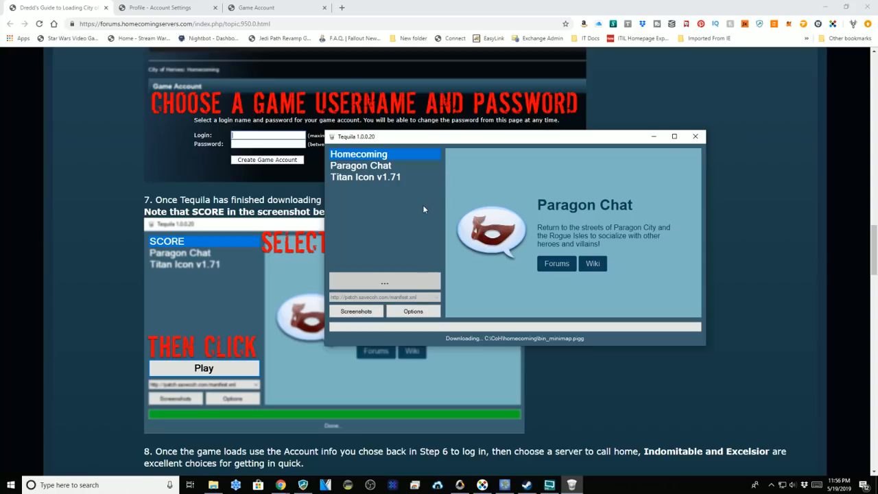
{"action": "mouse_move", "coordinate": [426, 216]}
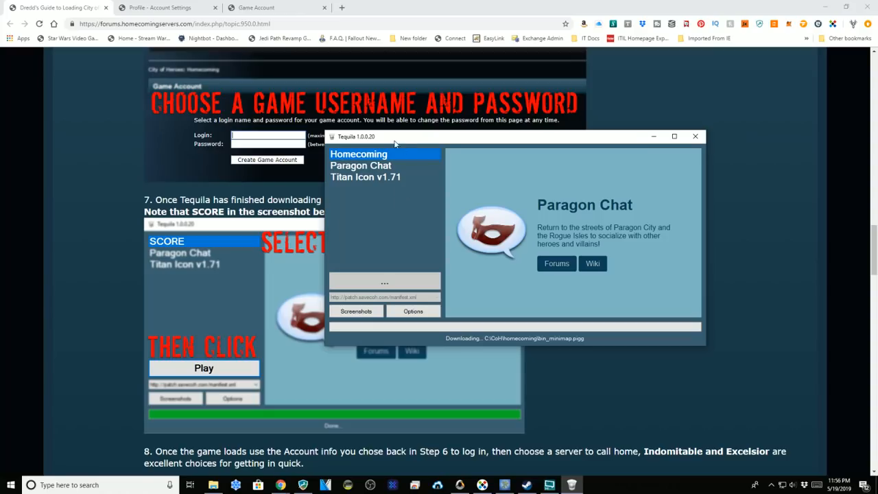
{"action": "mouse_move", "coordinate": [373, 138]}
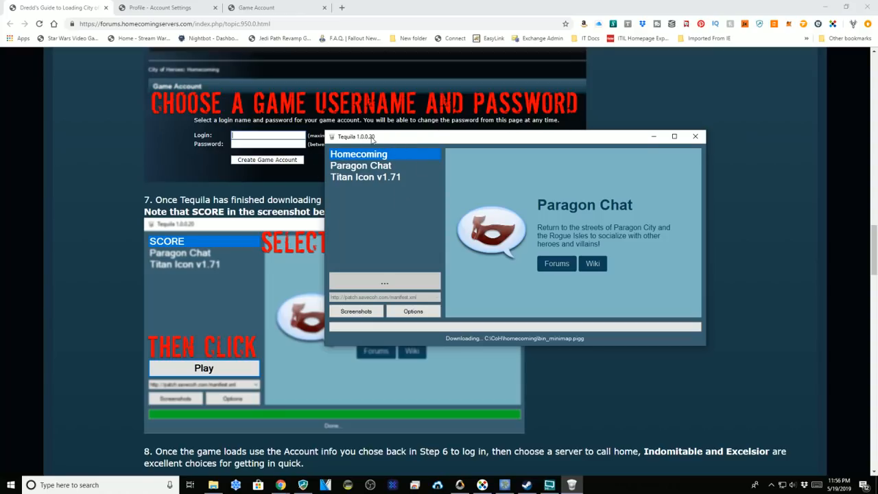
- Confirm the C:\CoH install path in Options and dismiss the Fingerprint.GenerateHash error
{"action": "left_click", "coordinate": [412, 311]}
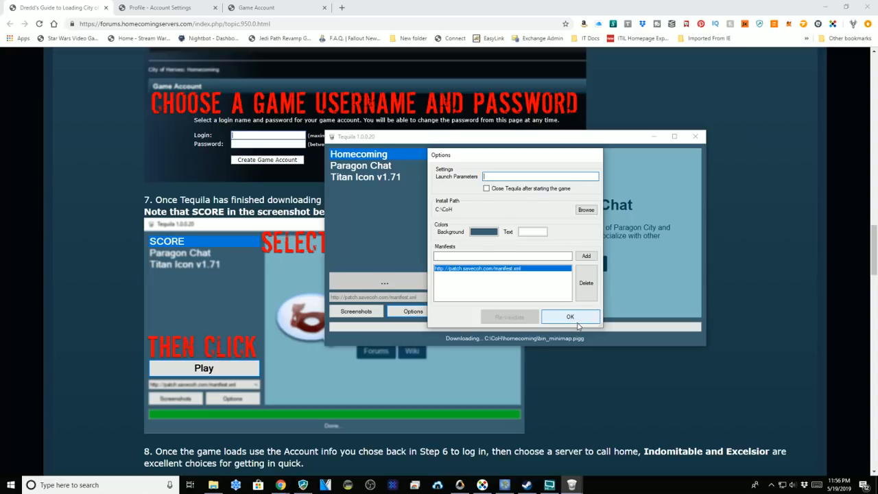
{"action": "left_click", "coordinate": [571, 316]}
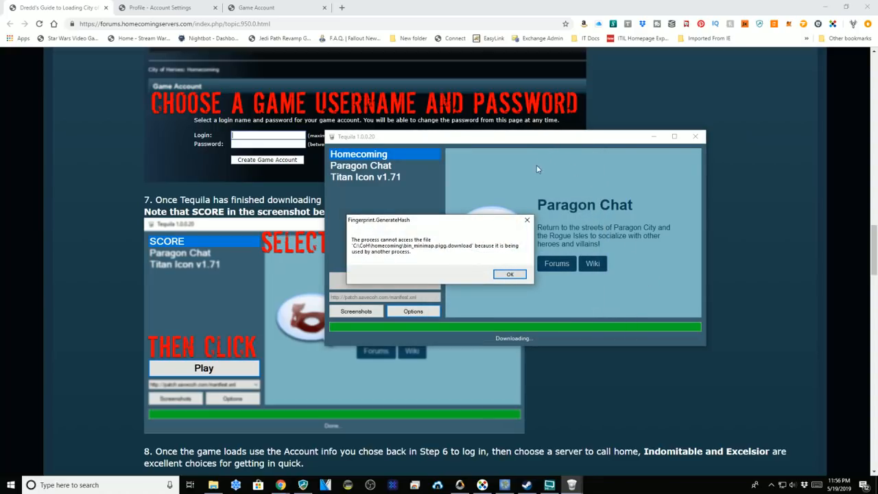
{"action": "mouse_move", "coordinate": [493, 260]}
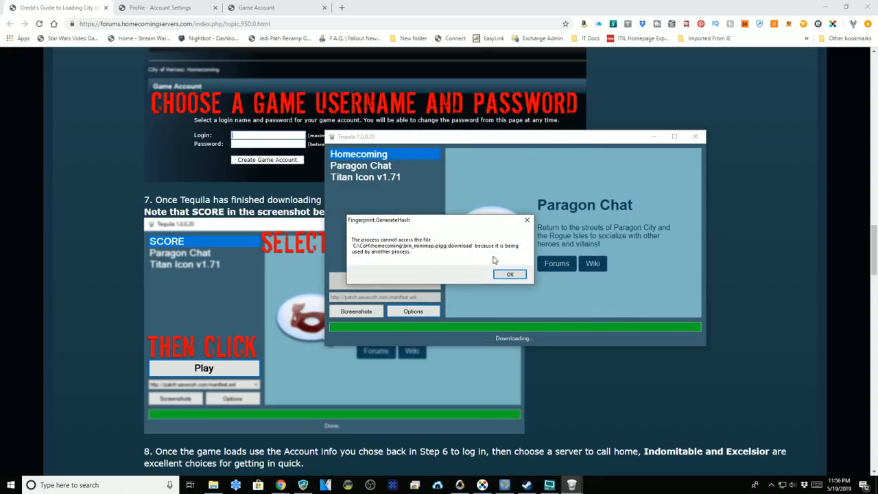
{"action": "left_click", "coordinate": [509, 274]}
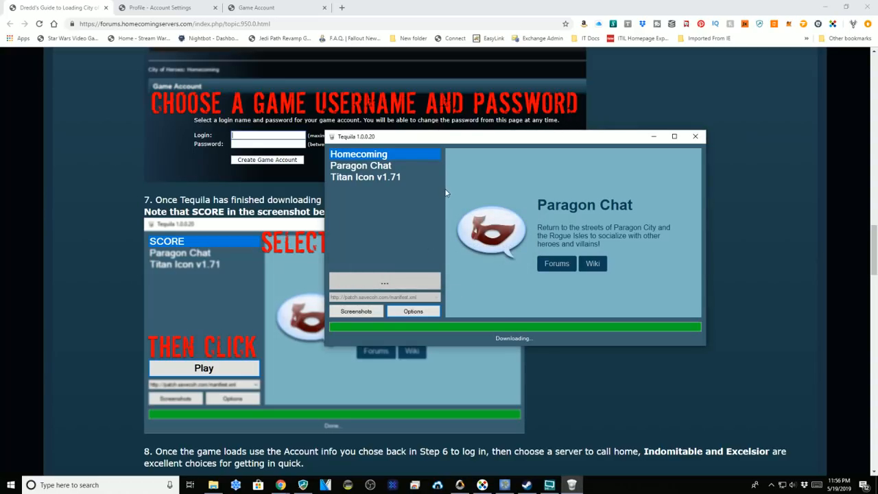
{"action": "left_click", "coordinate": [695, 135]}
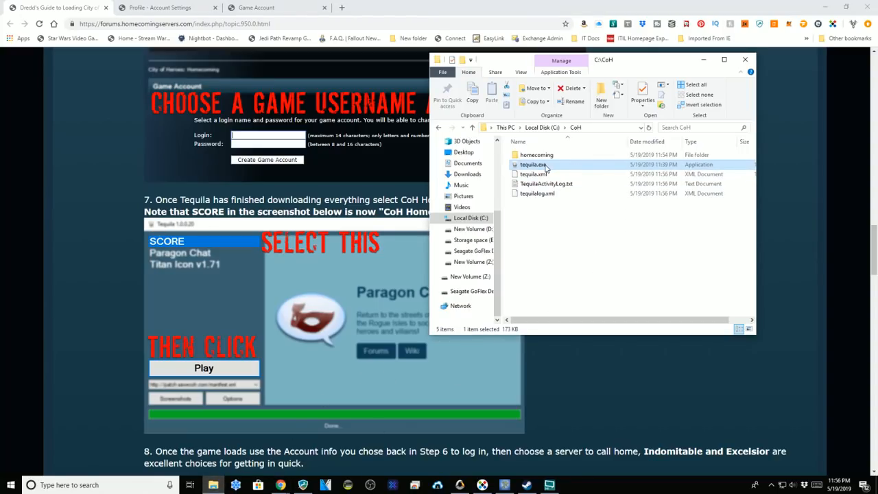
- Double-click tequila.exe in C:\CoH to restart the launcher
{"action": "double_click", "coordinate": [531, 164]}
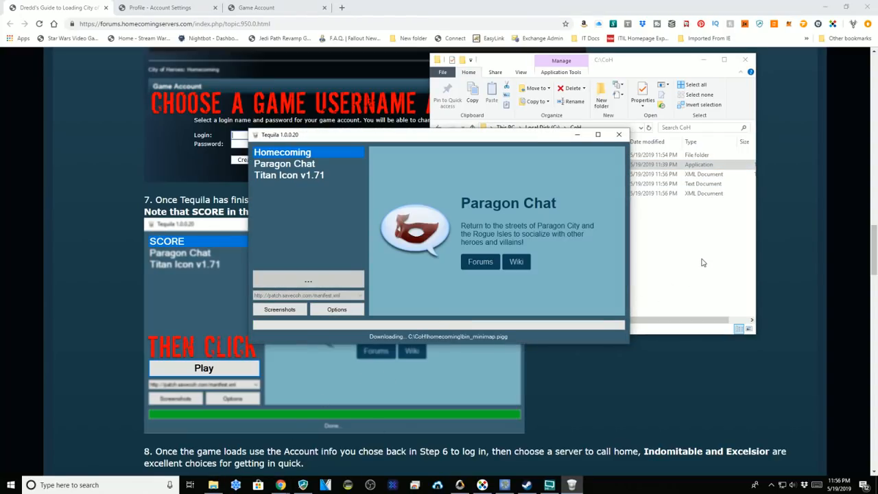
{"action": "mouse_move", "coordinate": [661, 375]}
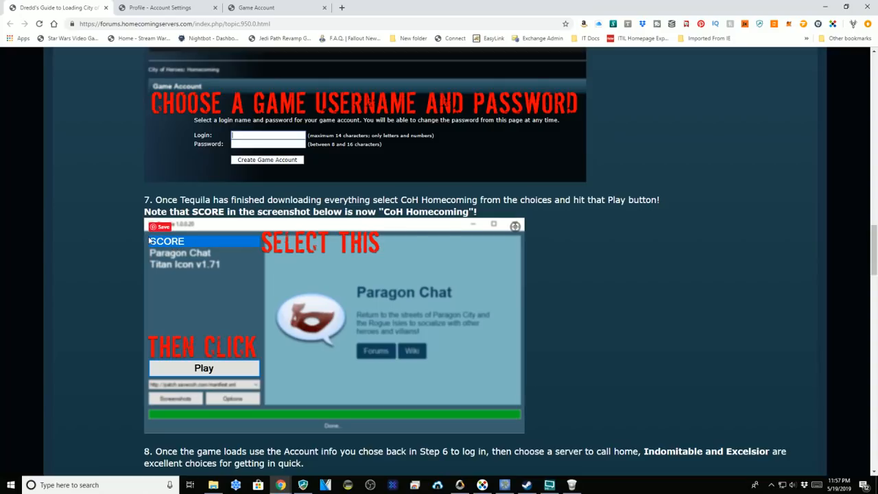
- Bring the forum guide in front of Tequila and scroll to step 1 about downloading Tequila
{"action": "scroll", "scroll_direction": "down", "scroll_amount": 3}
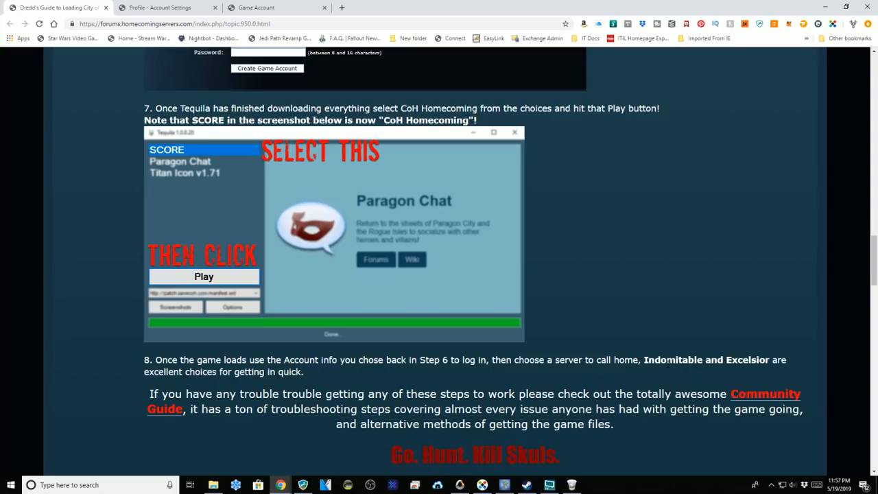
{"action": "scroll", "scroll_direction": "down", "scroll_amount": 3}
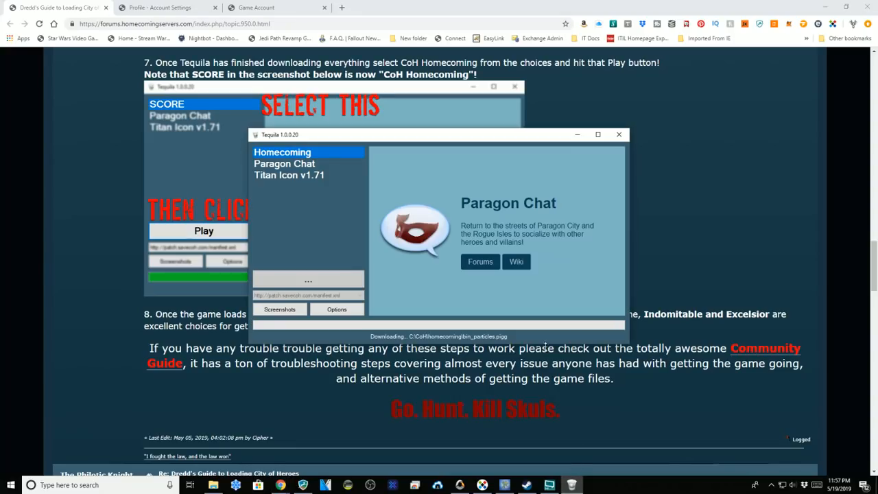
{"action": "mouse_move", "coordinate": [340, 338]}
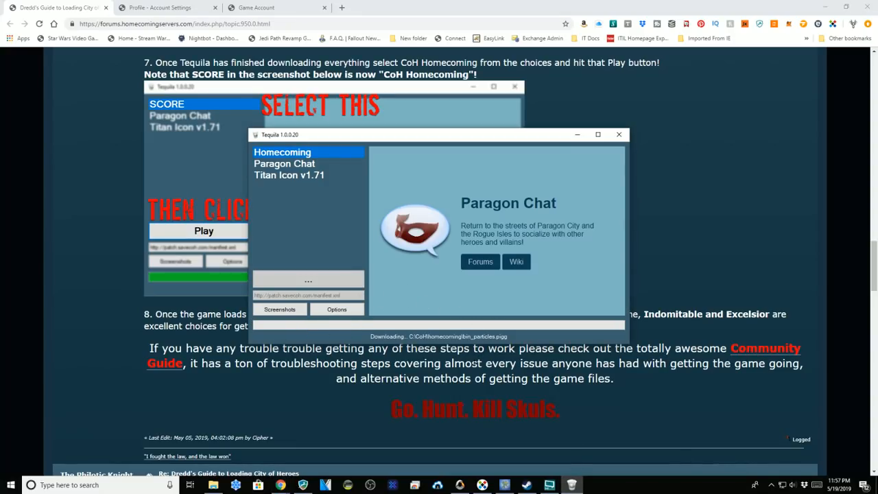
{"action": "mouse_move", "coordinate": [399, 329]}
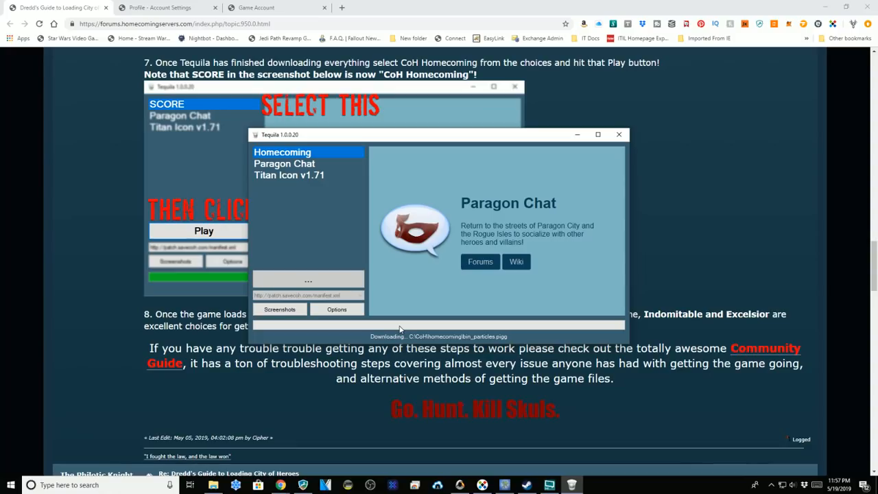
{"action": "mouse_move", "coordinate": [412, 319]}
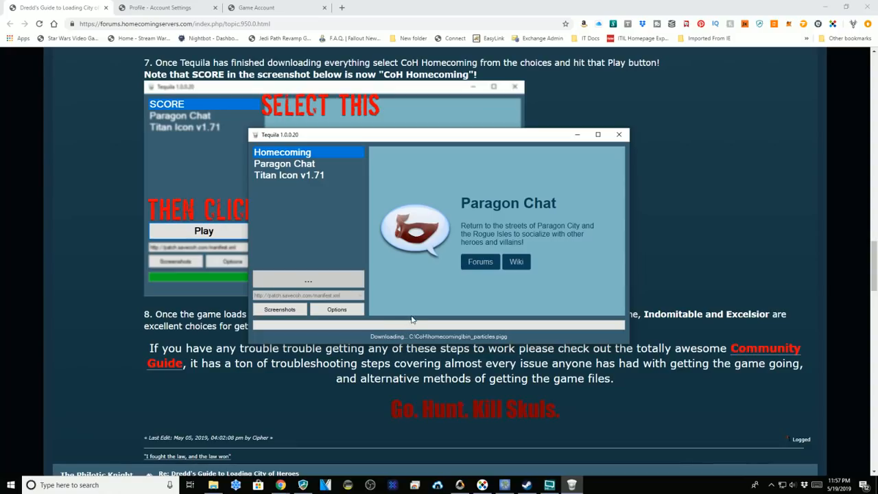
{"action": "left_click", "coordinate": [618, 133]}
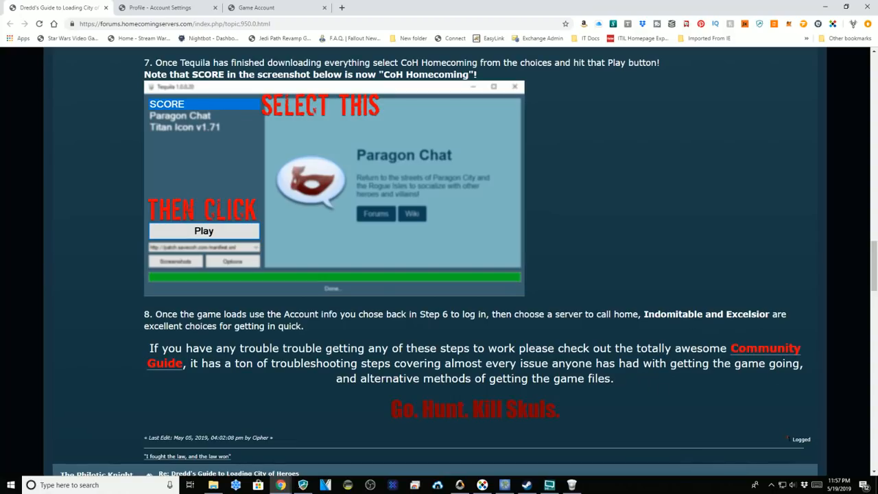
{"action": "mouse_move", "coordinate": [653, 394]}
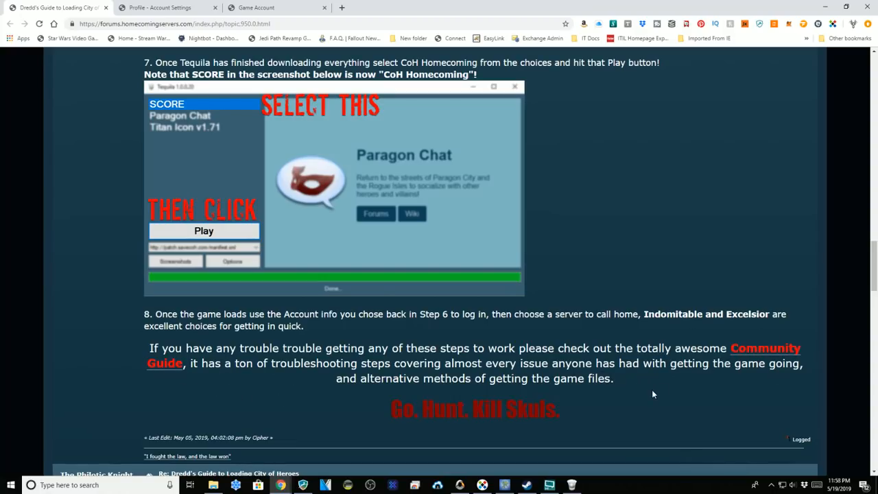
{"action": "mouse_move", "coordinate": [658, 395]}
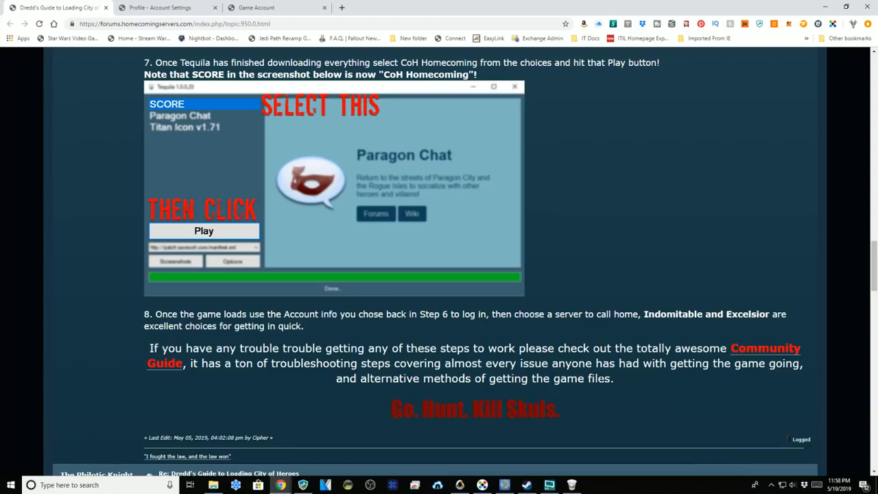
{"action": "scroll", "scroll_direction": "down", "scroll_amount": 3}
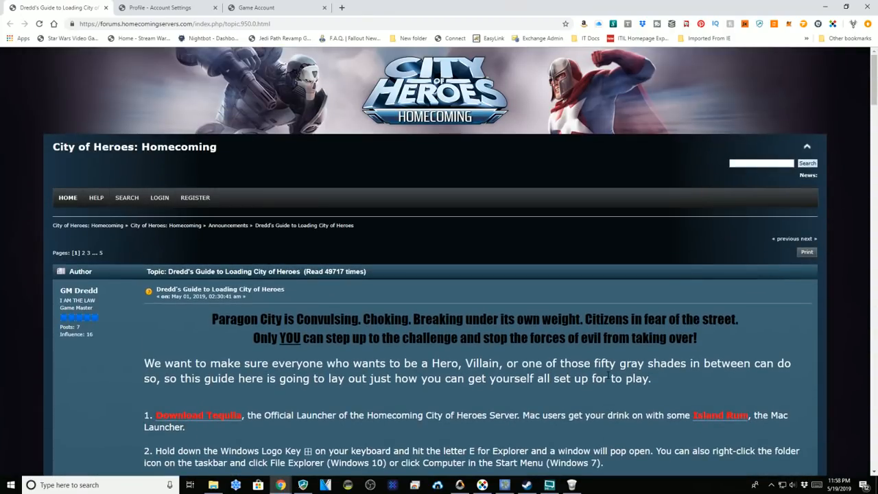
{"action": "scroll", "scroll_direction": "down", "scroll_amount": 3}
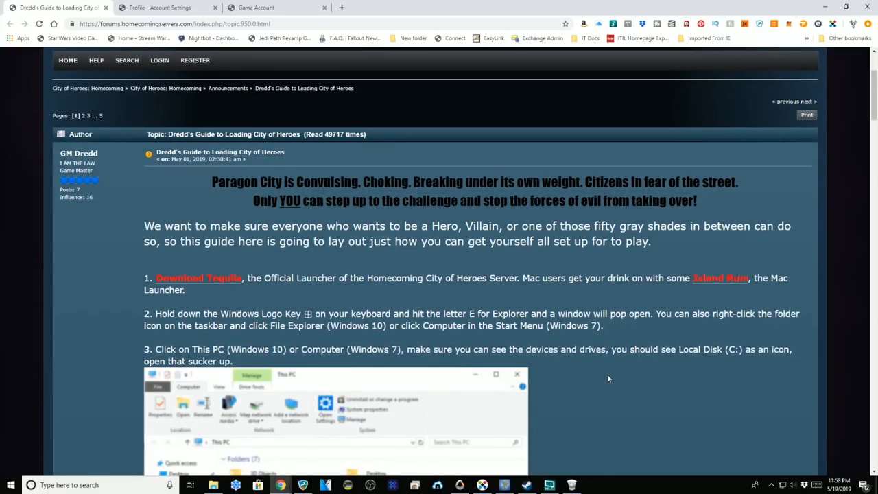
{"action": "scroll", "scroll_direction": "down", "scroll_amount": 3}
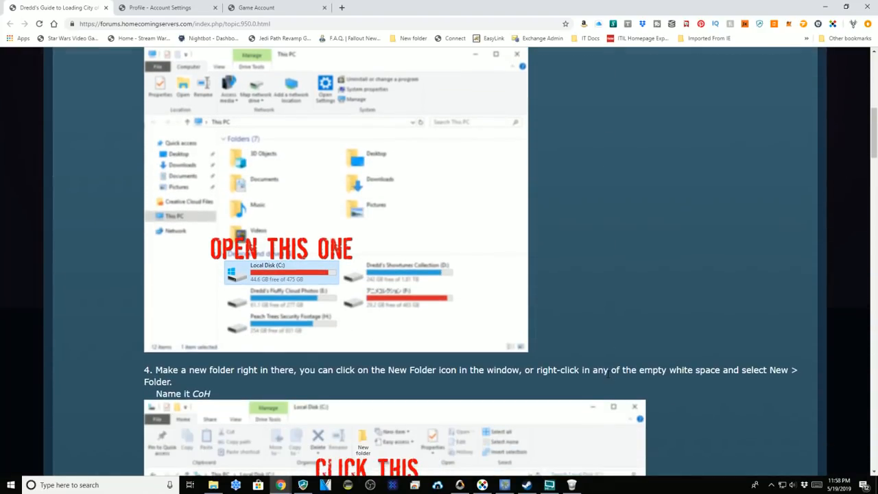
{"action": "scroll", "scroll_direction": "down", "scroll_amount": 3}
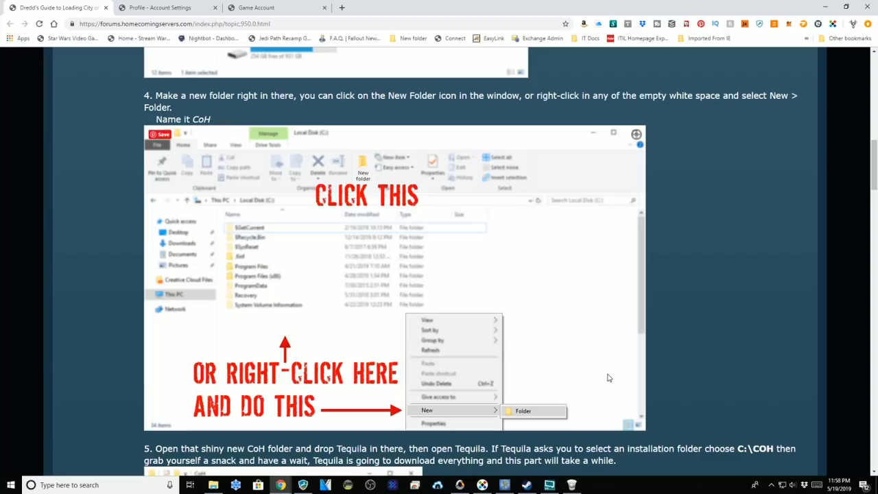
{"action": "mouse_move", "coordinate": [708, 327]}
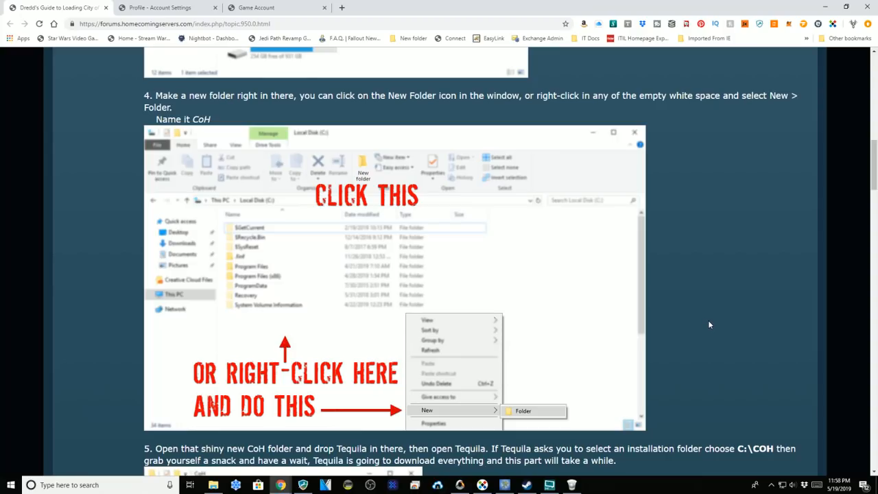
{"action": "scroll", "scroll_direction": "down", "scroll_amount": 3}
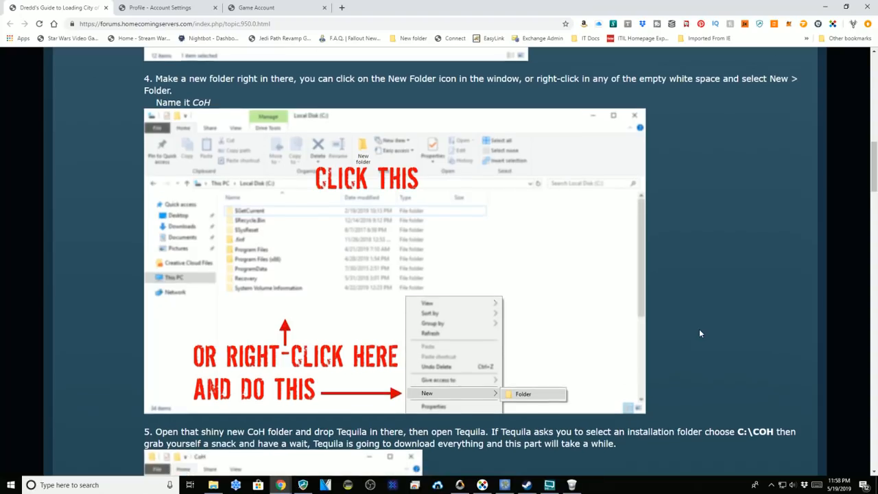
{"action": "scroll", "scroll_direction": "down", "scroll_amount": 3}
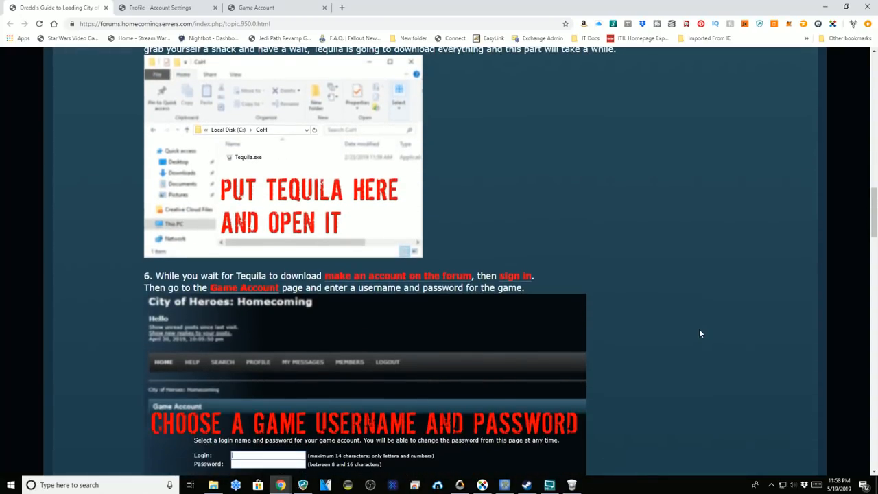
{"action": "scroll", "scroll_direction": "down", "scroll_amount": 3}
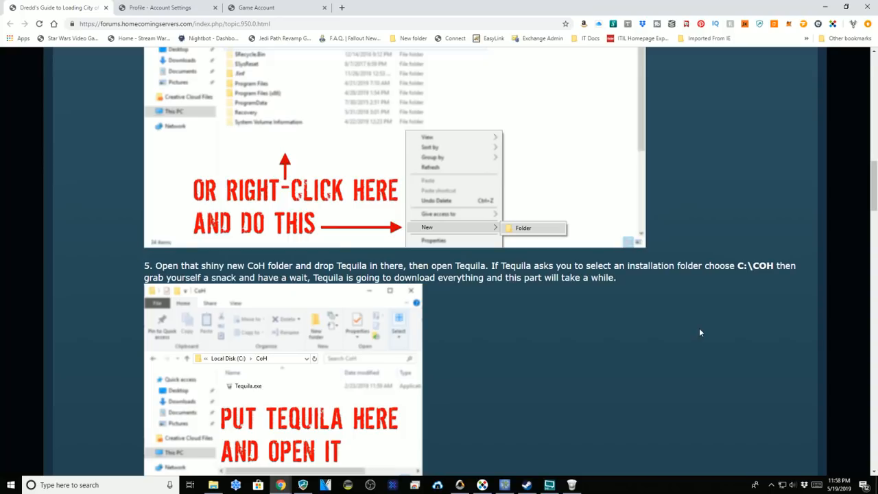
{"action": "mouse_move", "coordinate": [628, 317]}
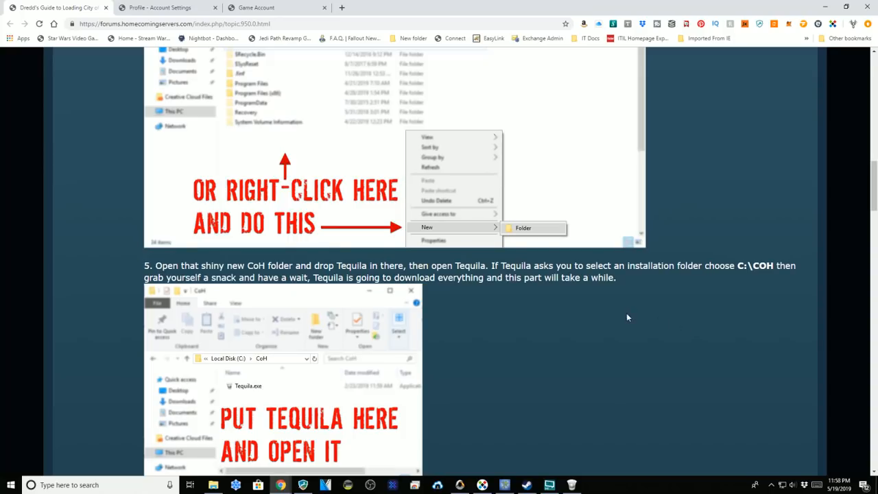
{"action": "mouse_move", "coordinate": [620, 313]}
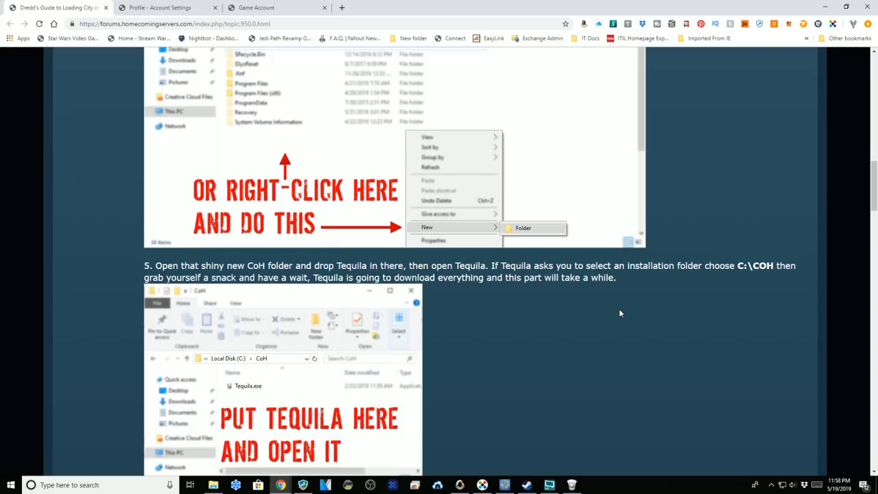
{"action": "mouse_move", "coordinate": [661, 307]}
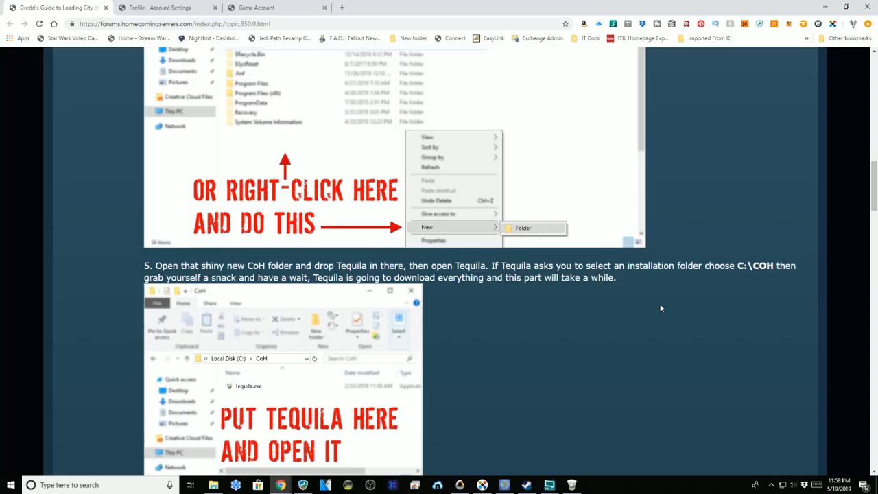
{"action": "scroll", "scroll_direction": "down", "scroll_amount": 3}
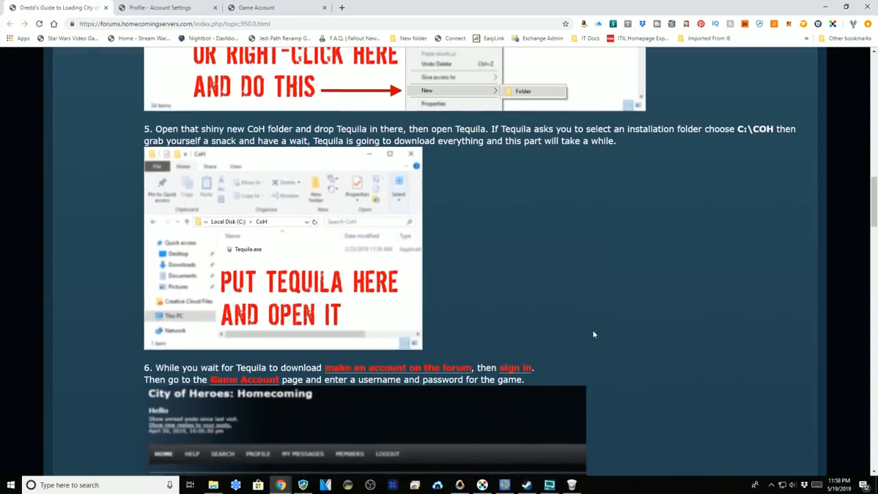
{"action": "scroll", "scroll_direction": "down", "scroll_amount": 3}
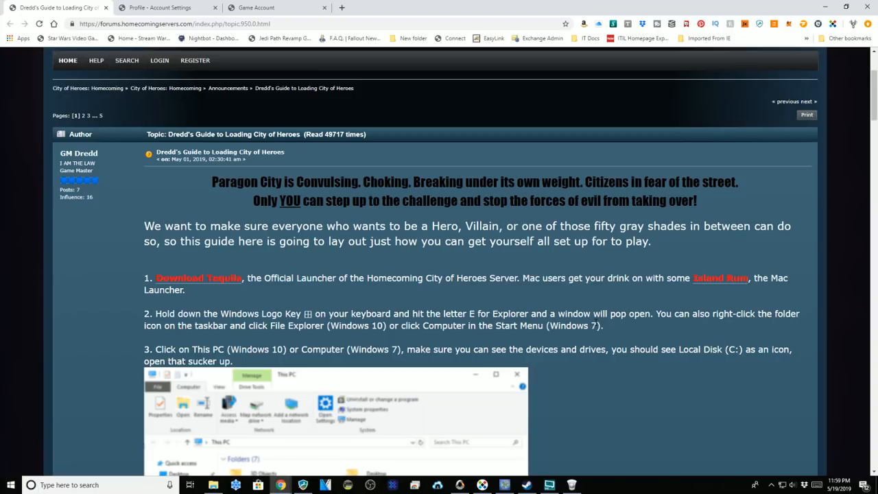
{"action": "mouse_move", "coordinate": [630, 384]}
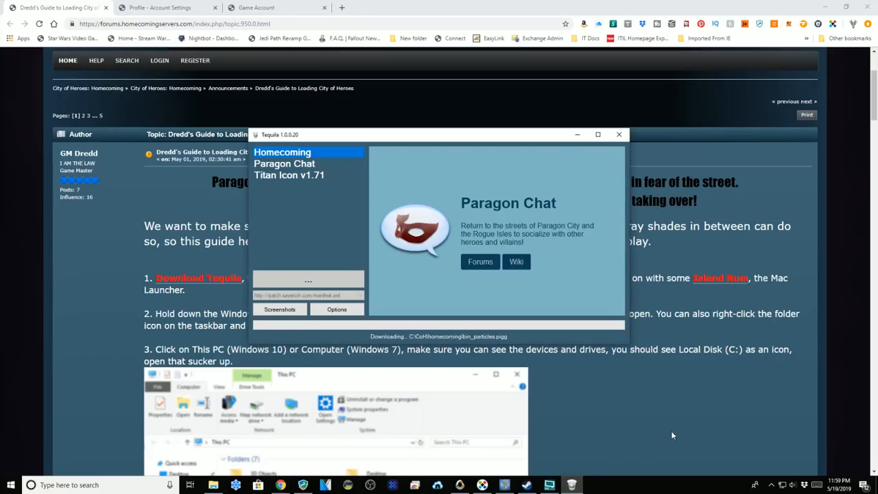
{"action": "mouse_move", "coordinate": [679, 422]}
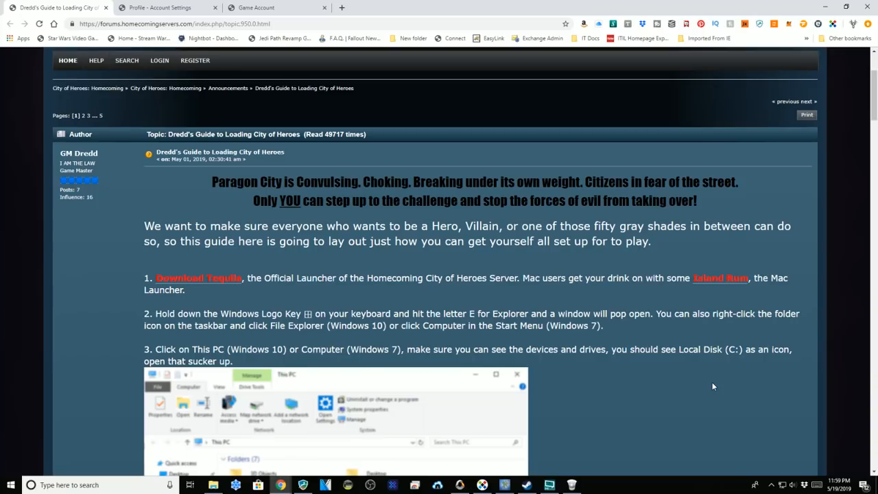
{"action": "mouse_move", "coordinate": [495, 299]}
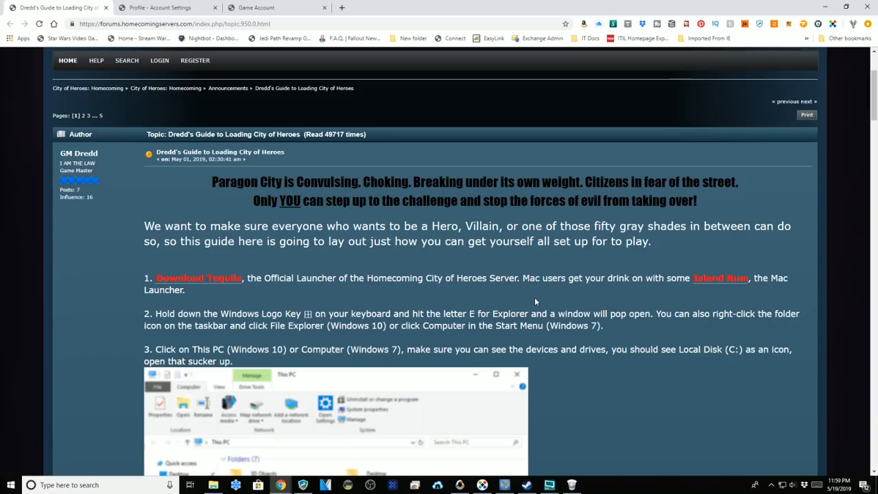
{"action": "mouse_move", "coordinate": [539, 301]}
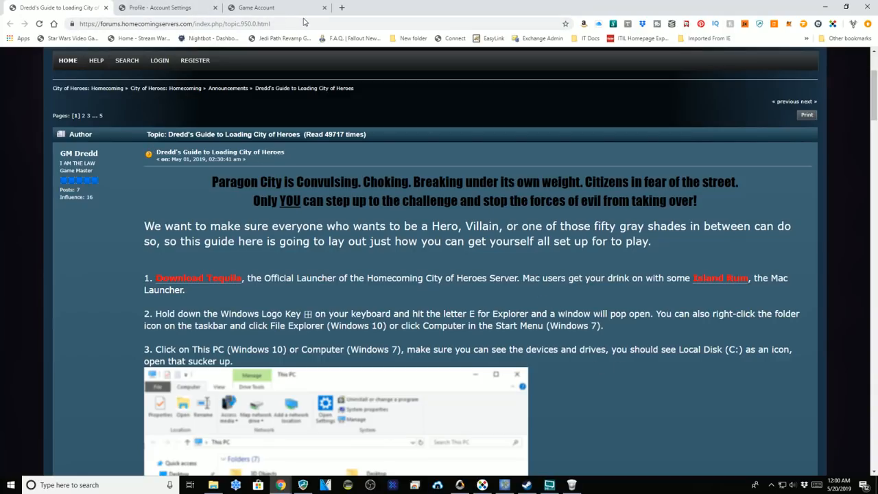
{"action": "mouse_move", "coordinate": [575, 368]}
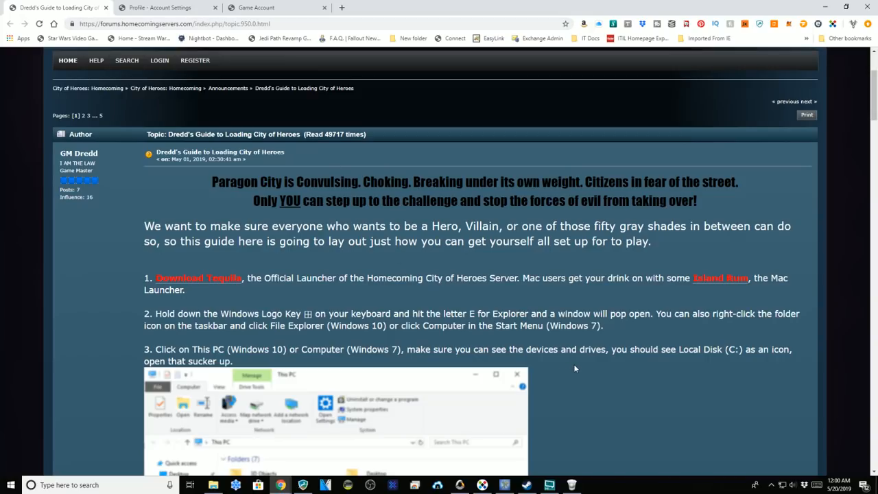
{"action": "mouse_move", "coordinate": [607, 388]}
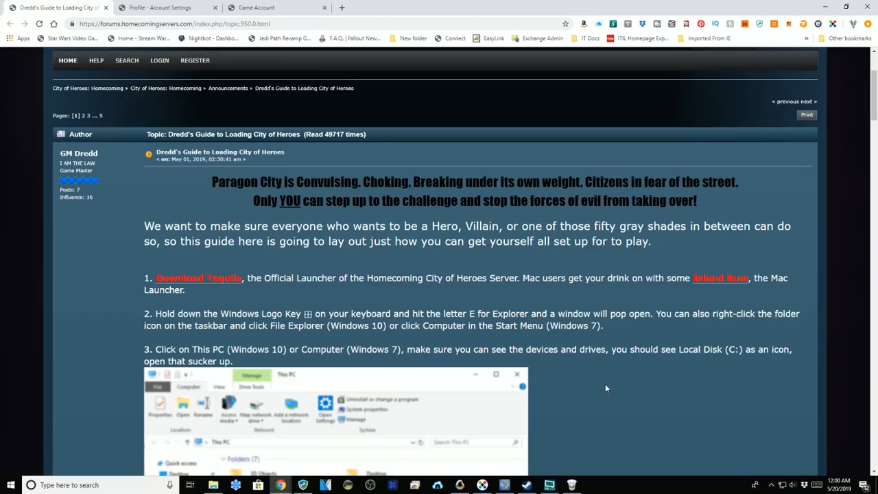
{"action": "mouse_move", "coordinate": [517, 259]}
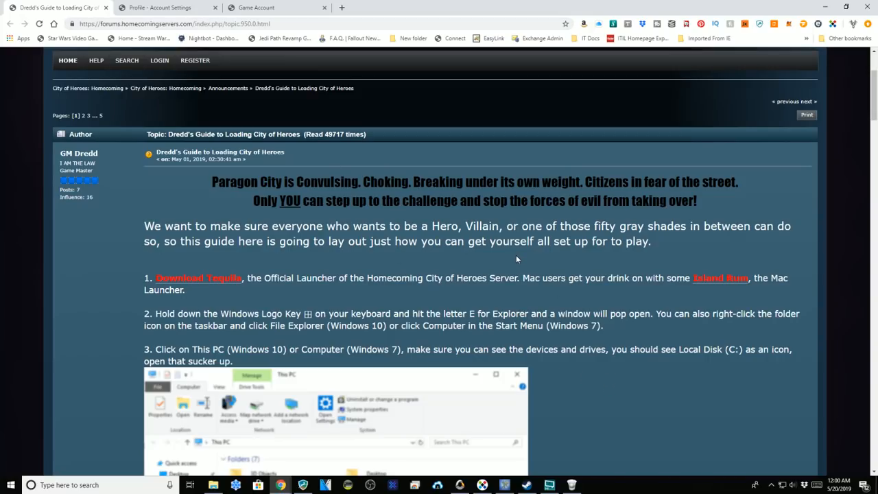
{"action": "mouse_move", "coordinate": [238, 222]}
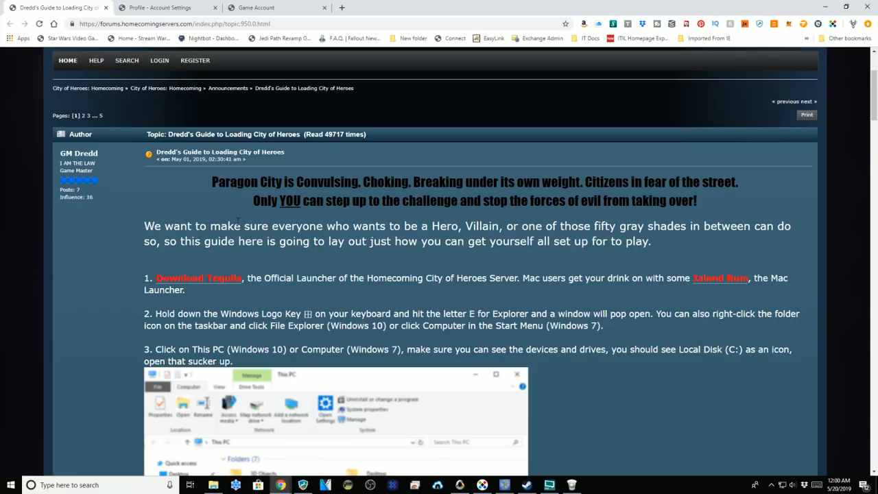